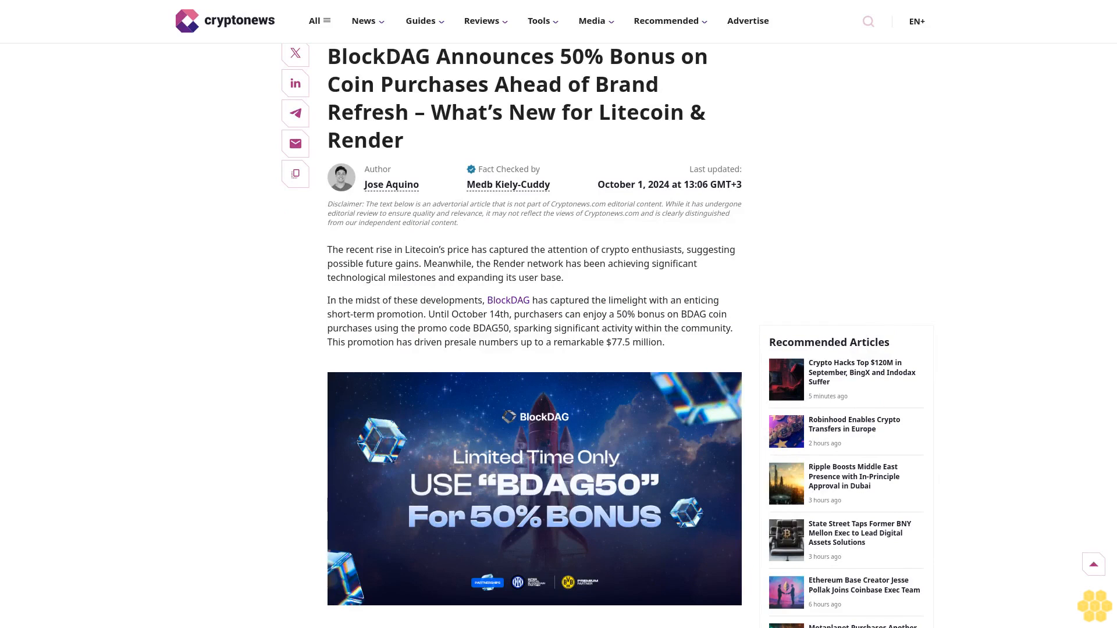
pyautogui.scroll(-3)
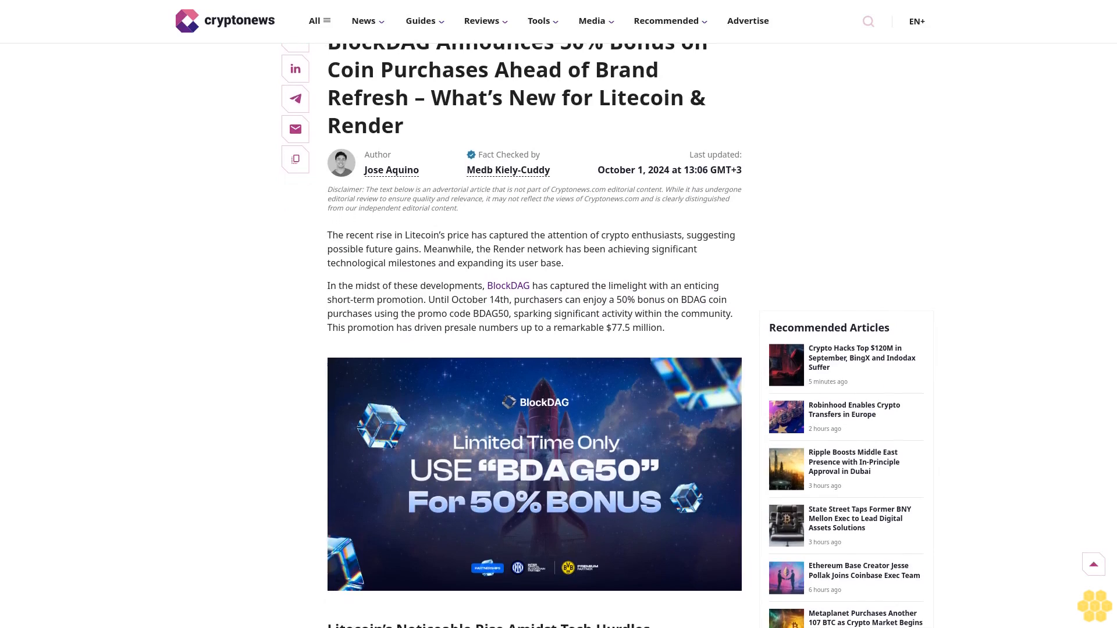
pyautogui.scroll(-3)
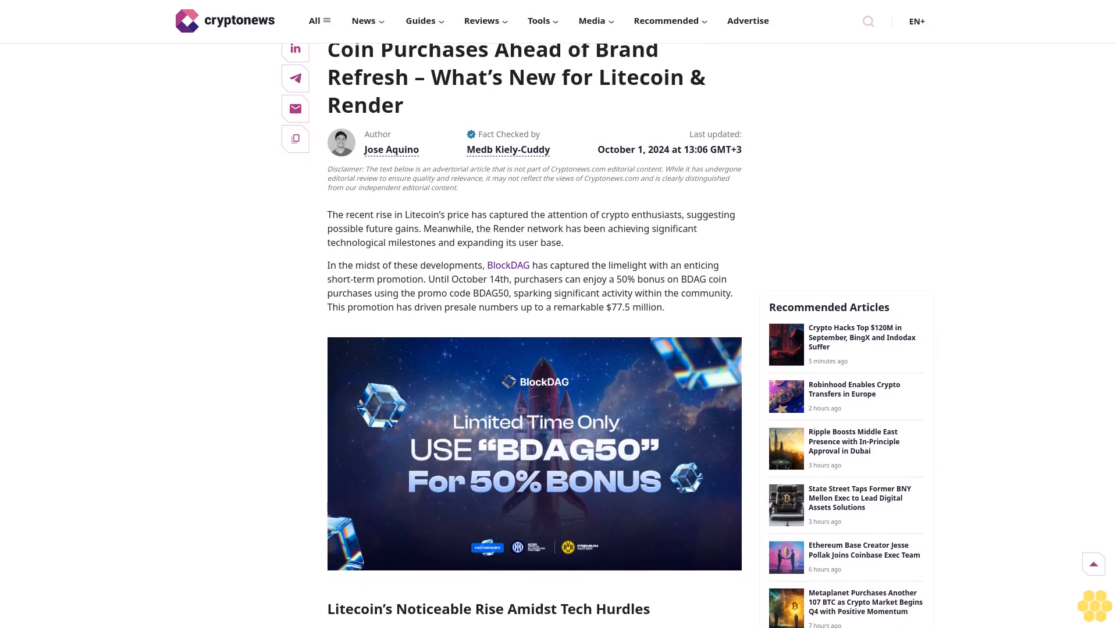
pyautogui.scroll(-3)
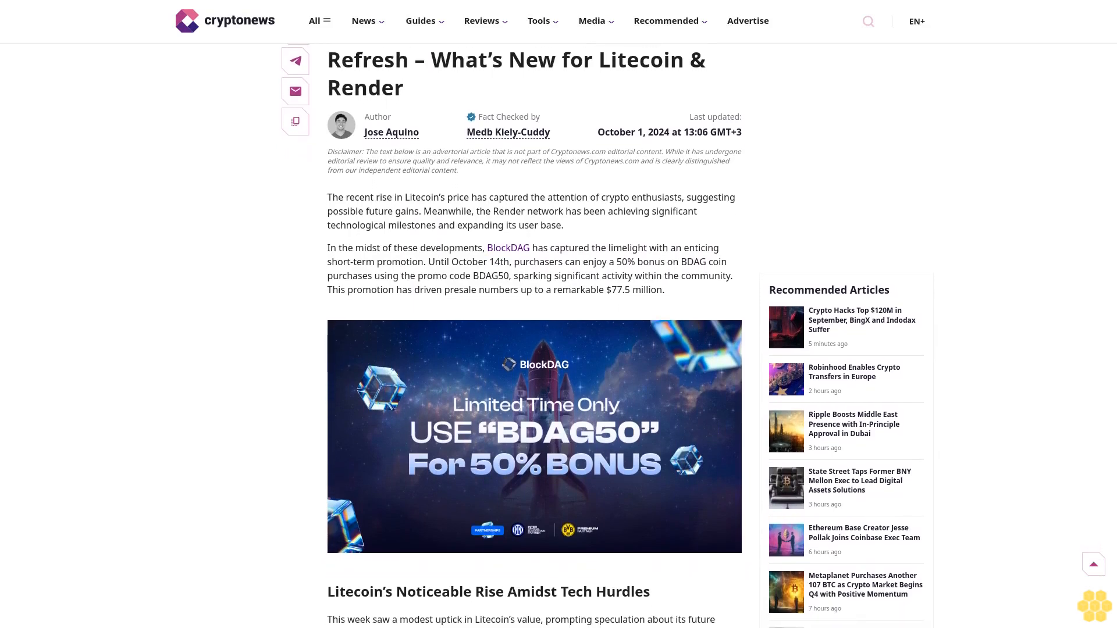
pyautogui.scroll(-3)
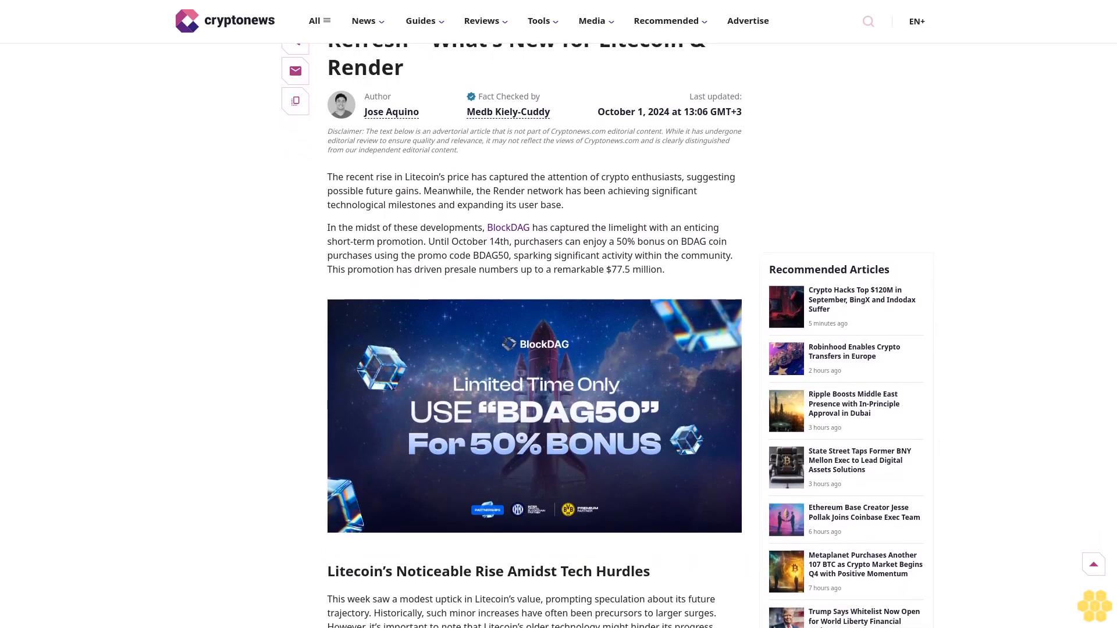
pyautogui.scroll(-3)
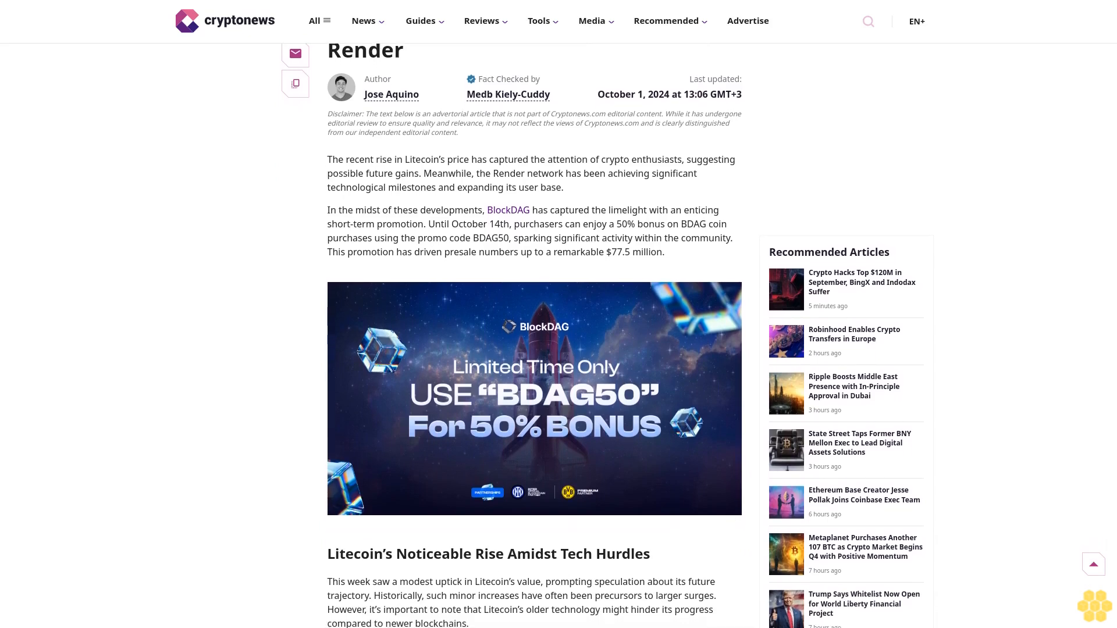
pyautogui.scroll(-3)
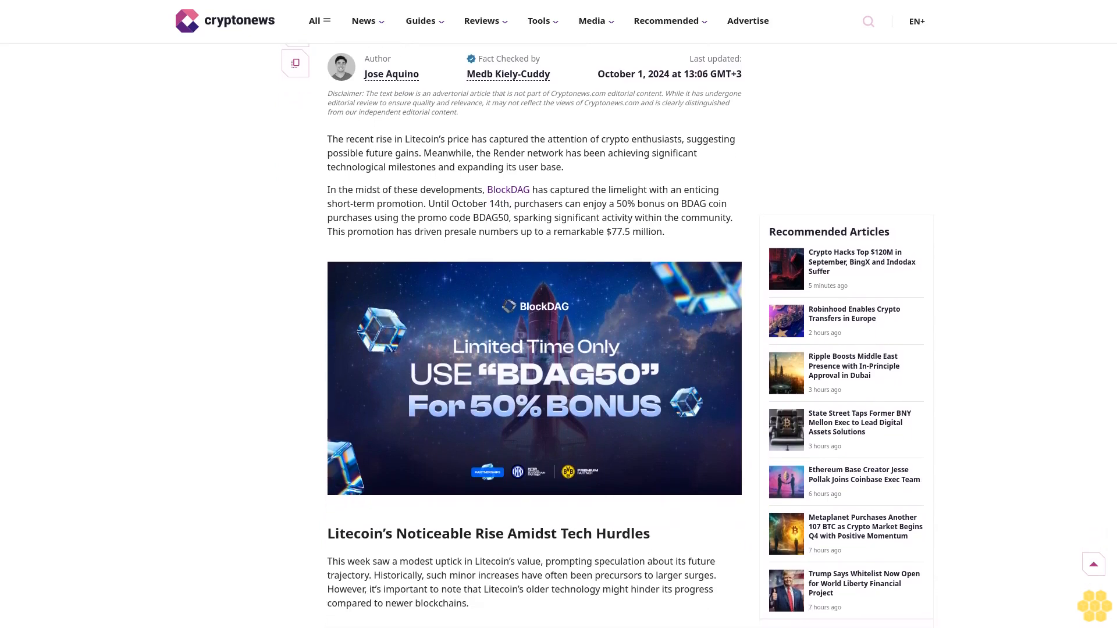
pyautogui.scroll(-3)
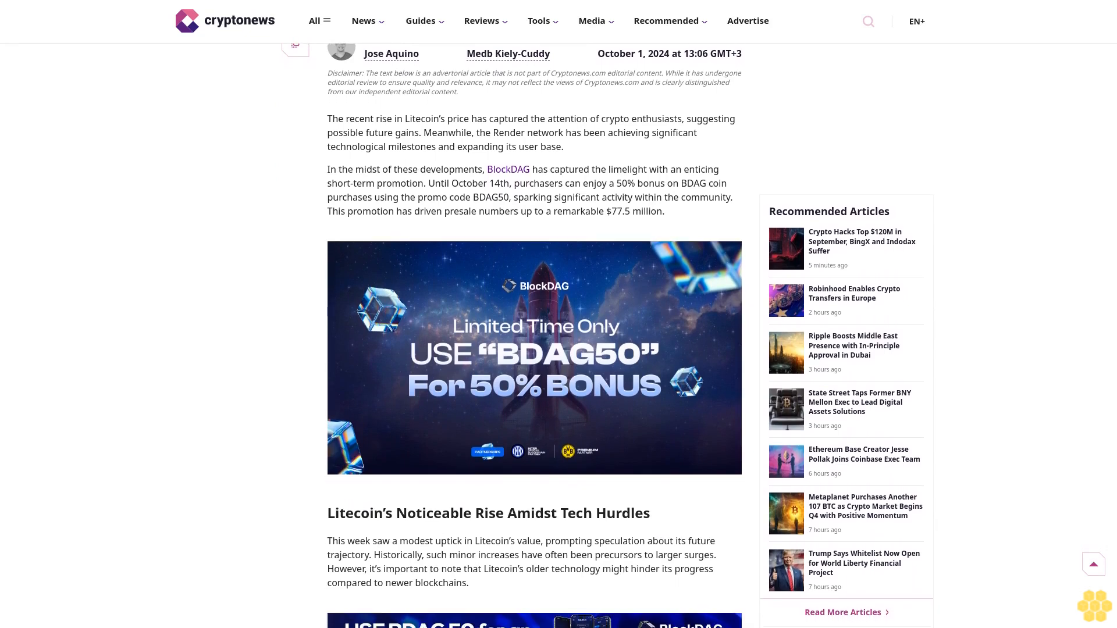
pyautogui.scroll(-3)
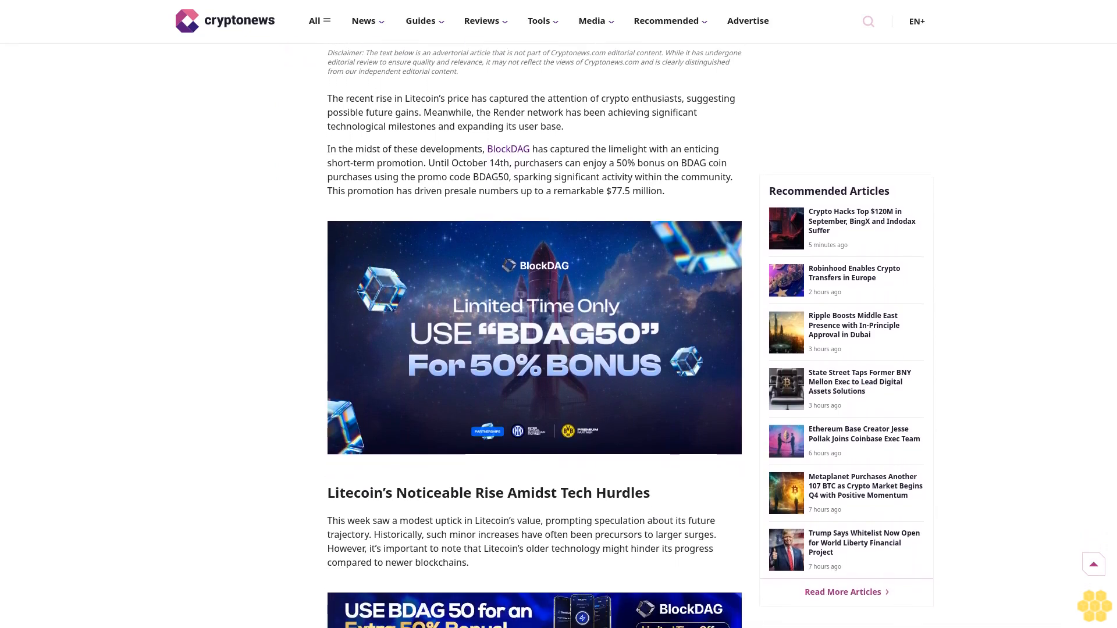
pyautogui.scroll(-3)
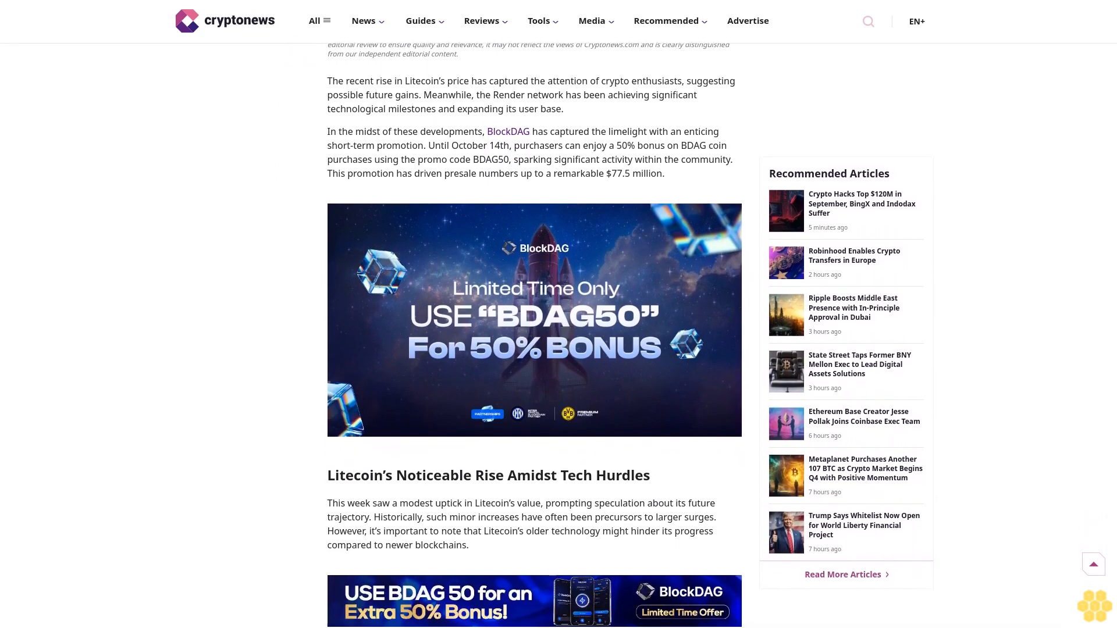
pyautogui.scroll(-3)
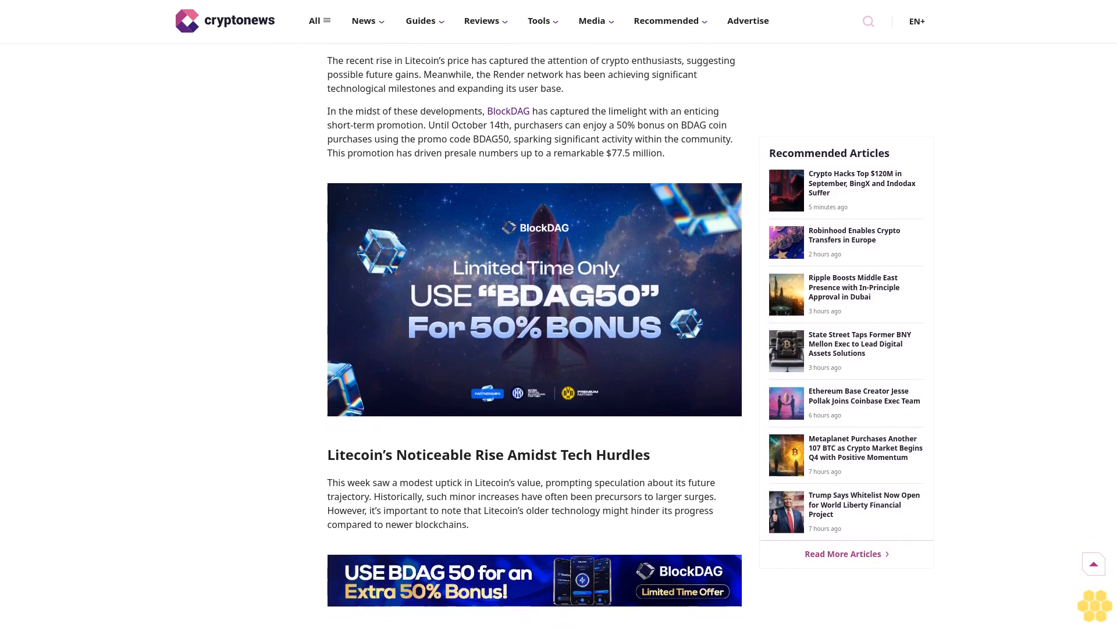
pyautogui.scroll(-3)
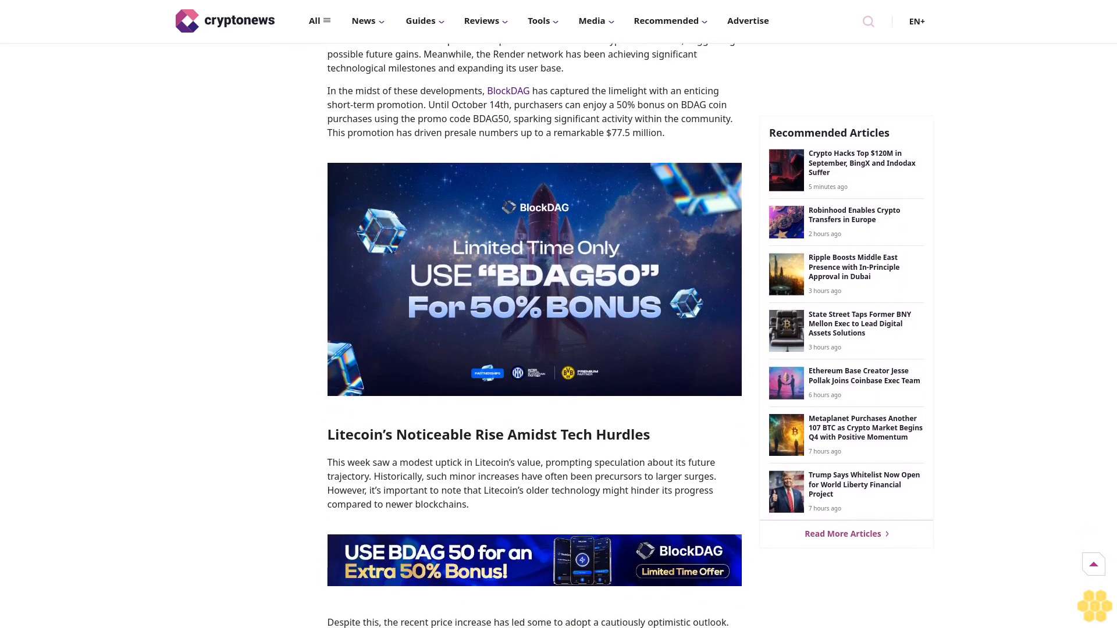
pyautogui.scroll(-3)
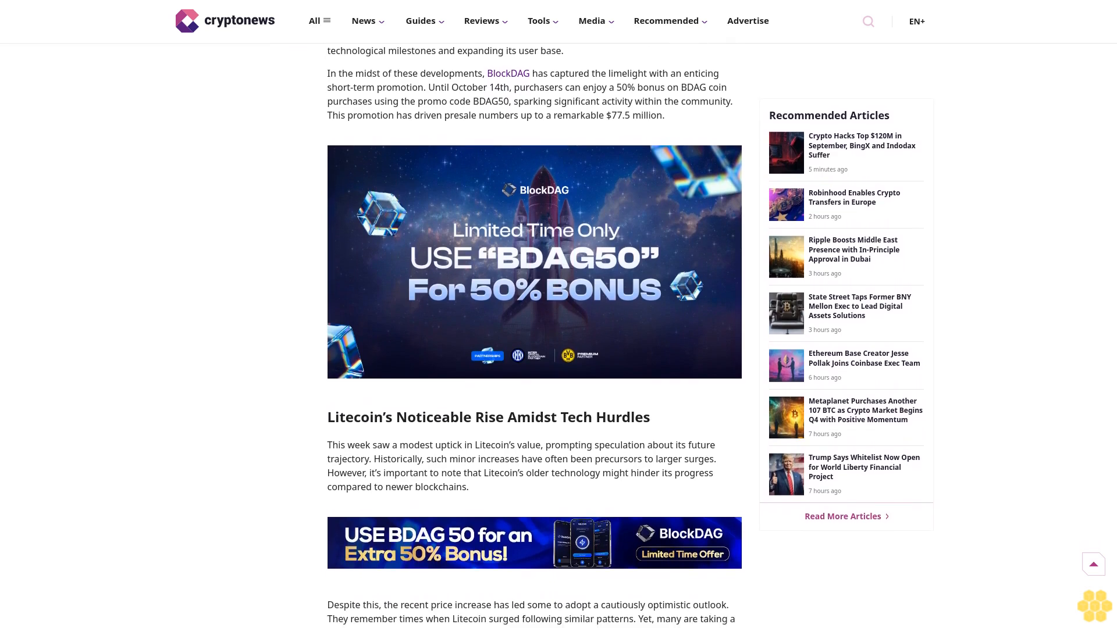
pyautogui.scroll(-3)
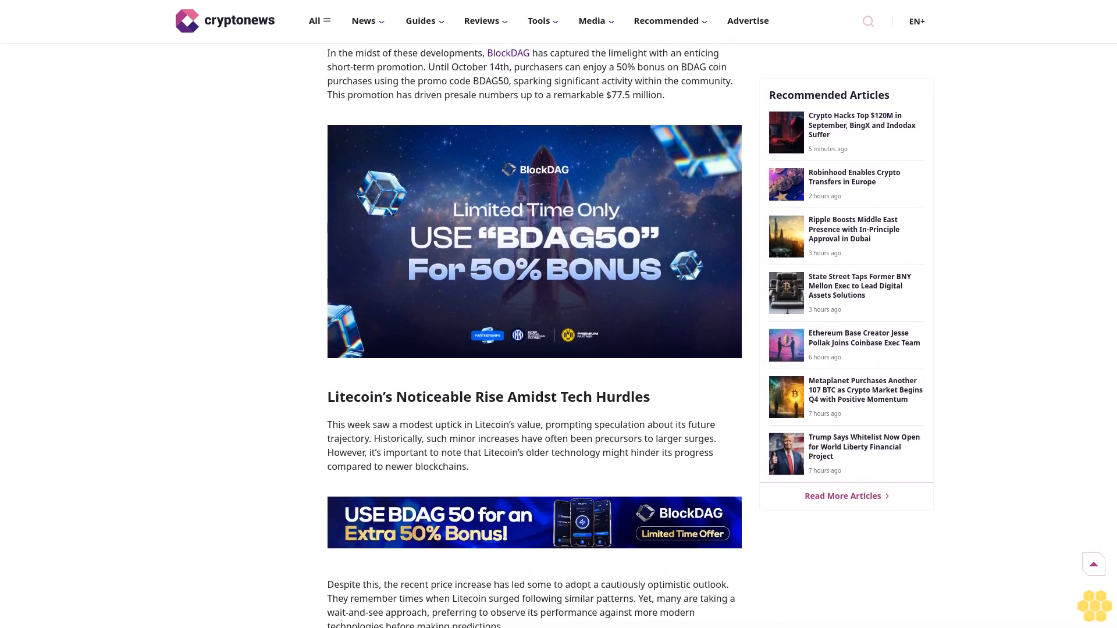
pyautogui.scroll(-3)
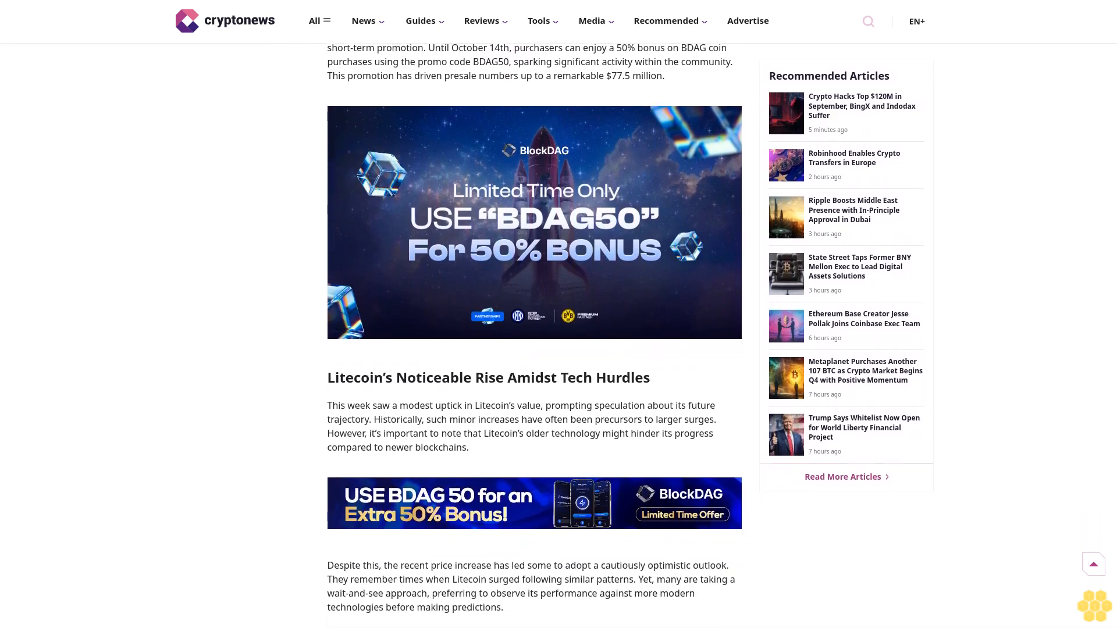
pyautogui.scroll(-3)
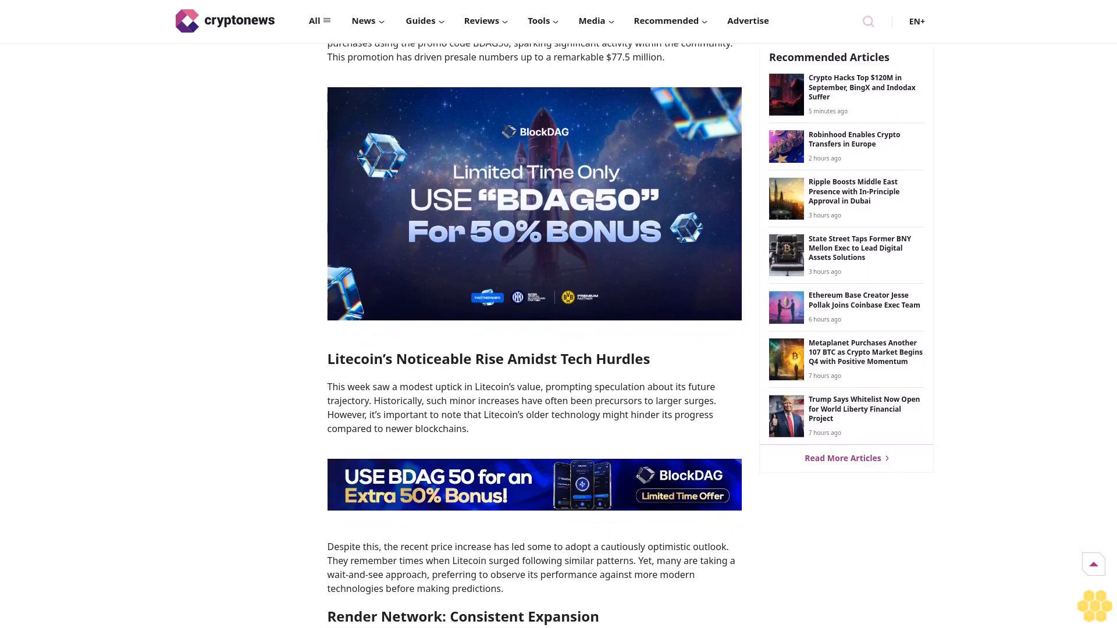
pyautogui.scroll(-3)
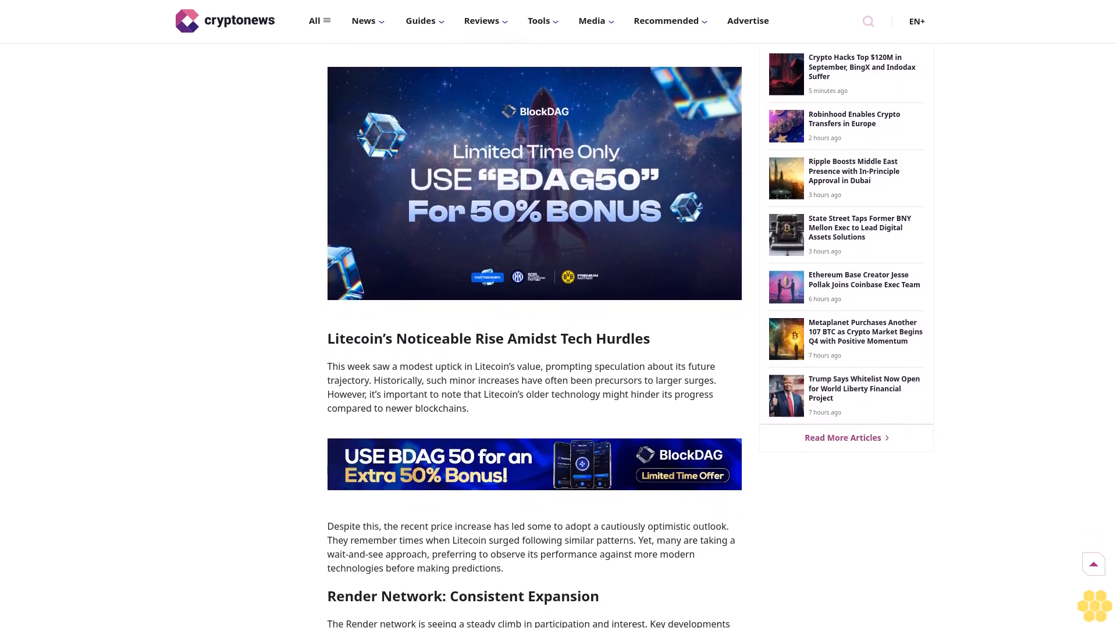
pyautogui.scroll(-3)
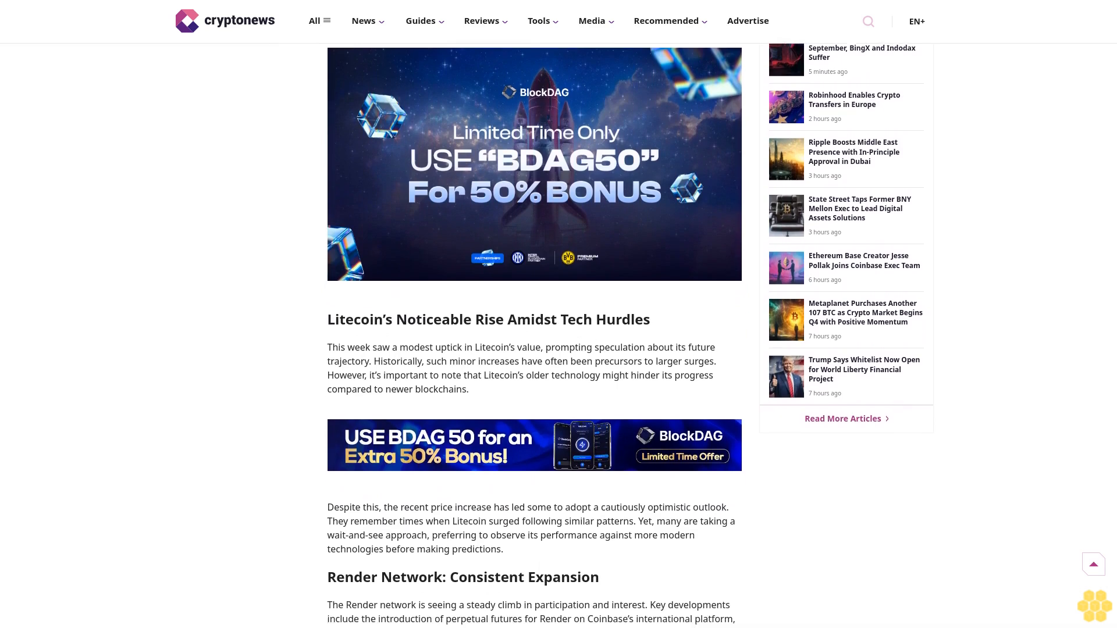
pyautogui.scroll(-3)
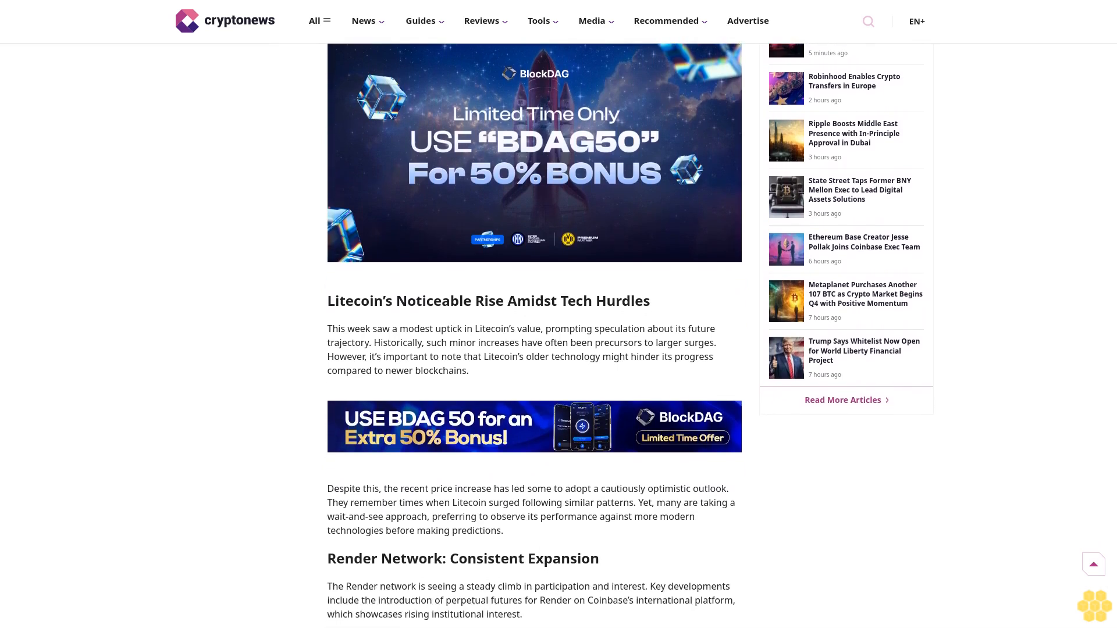
pyautogui.scroll(-3)
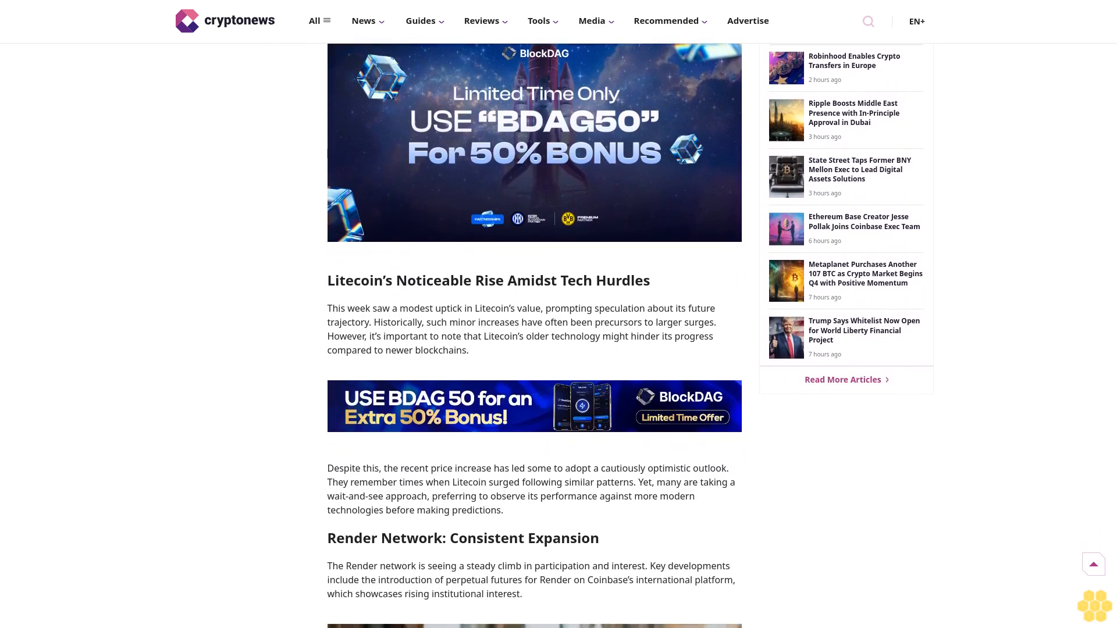
pyautogui.scroll(-3)
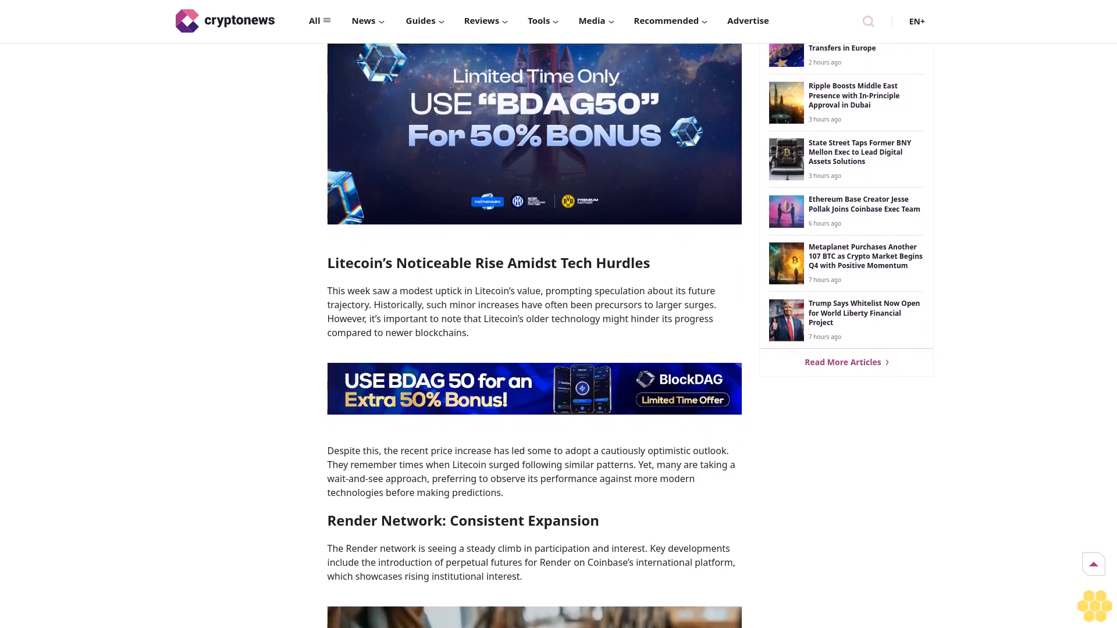
pyautogui.scroll(-3)
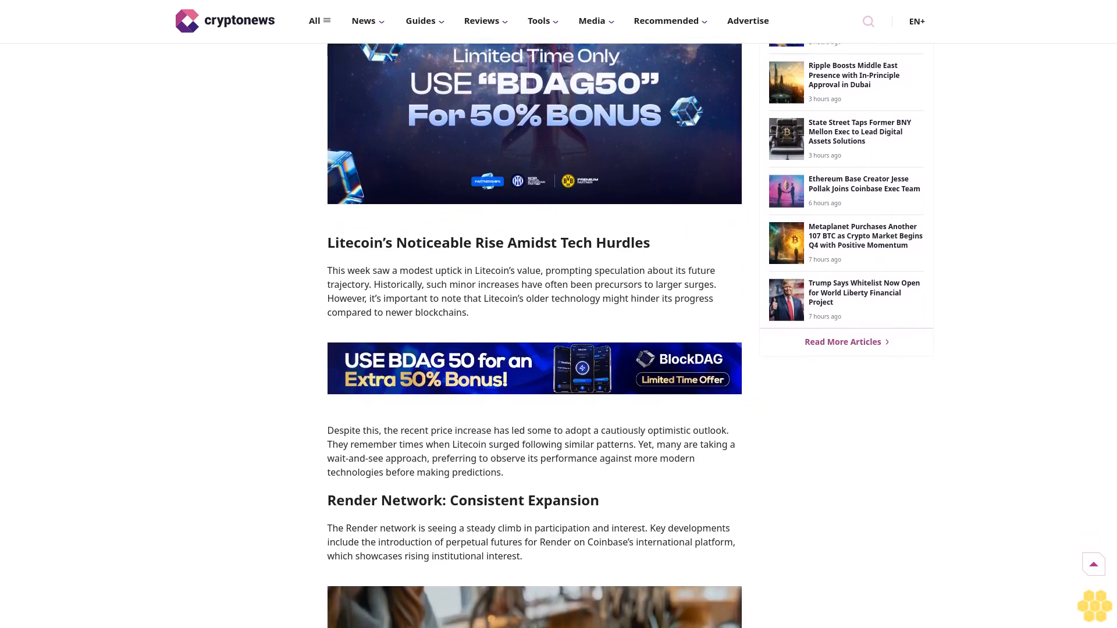
pyautogui.scroll(-3)
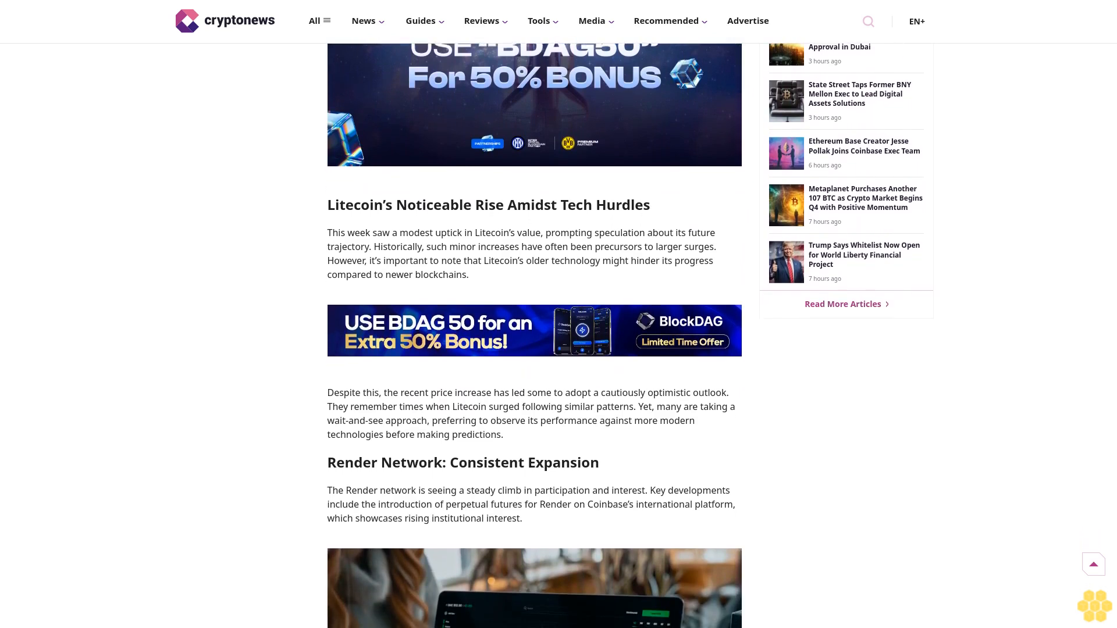
pyautogui.scroll(-3)
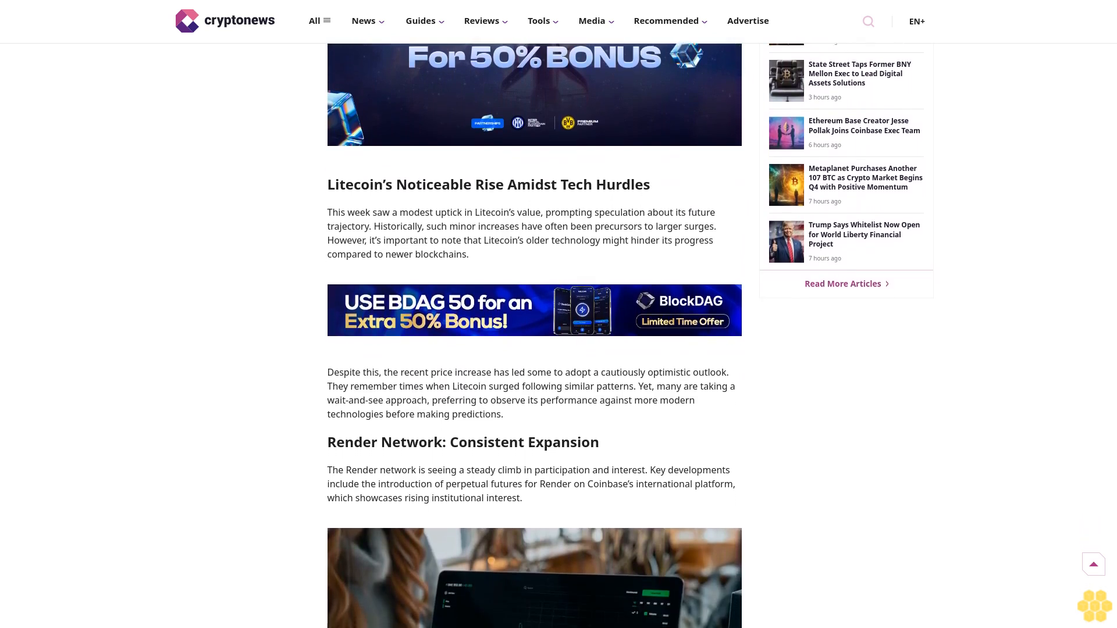
pyautogui.scroll(-3)
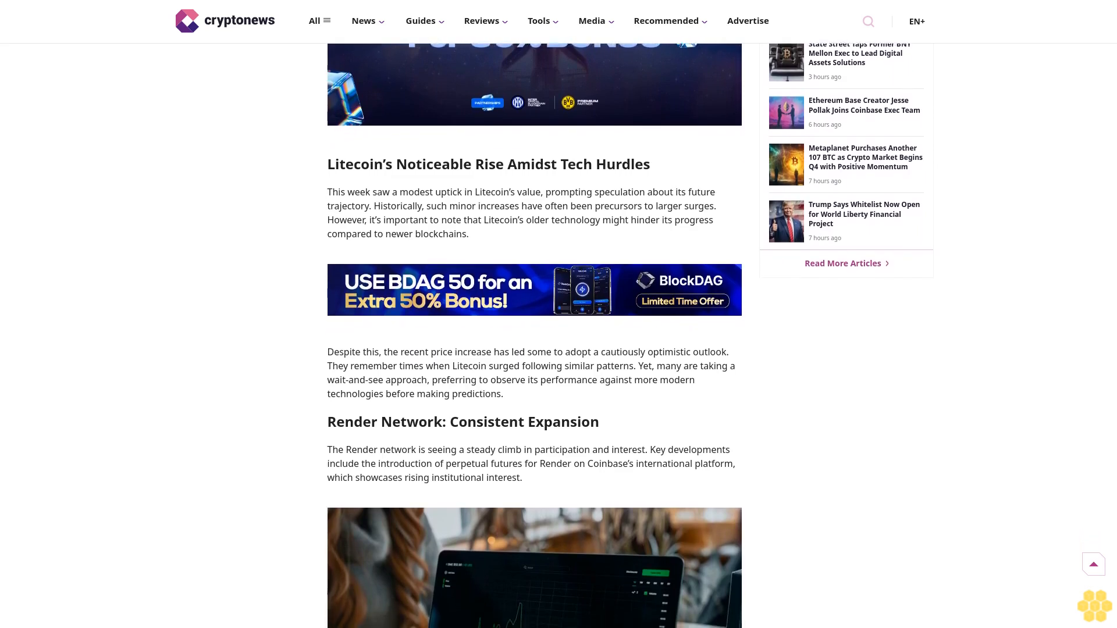
pyautogui.scroll(-3)
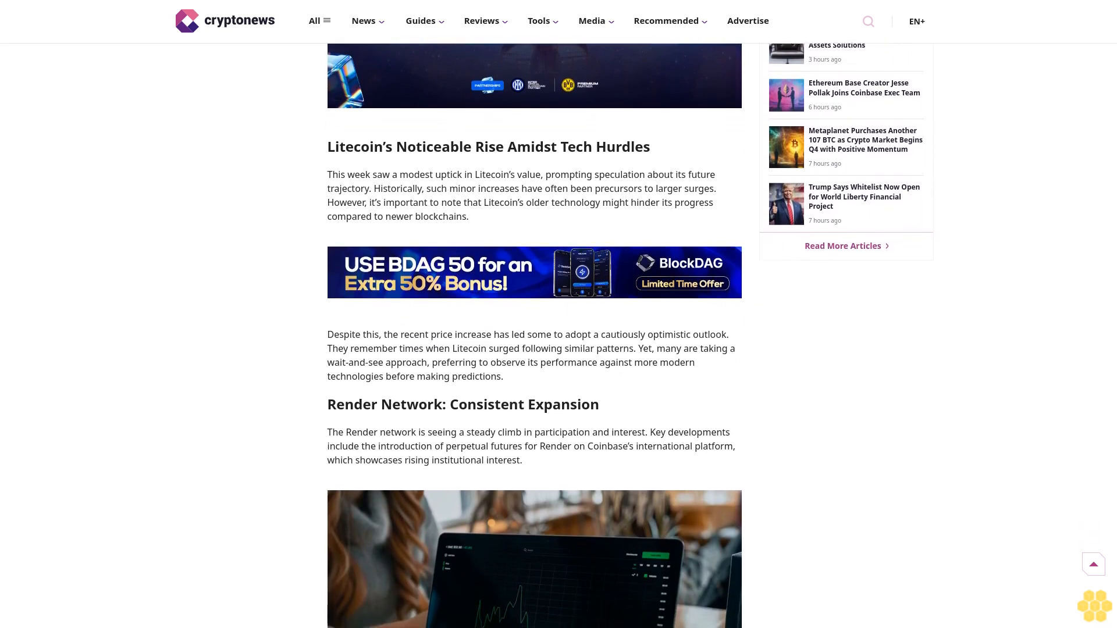
pyautogui.scroll(-3)
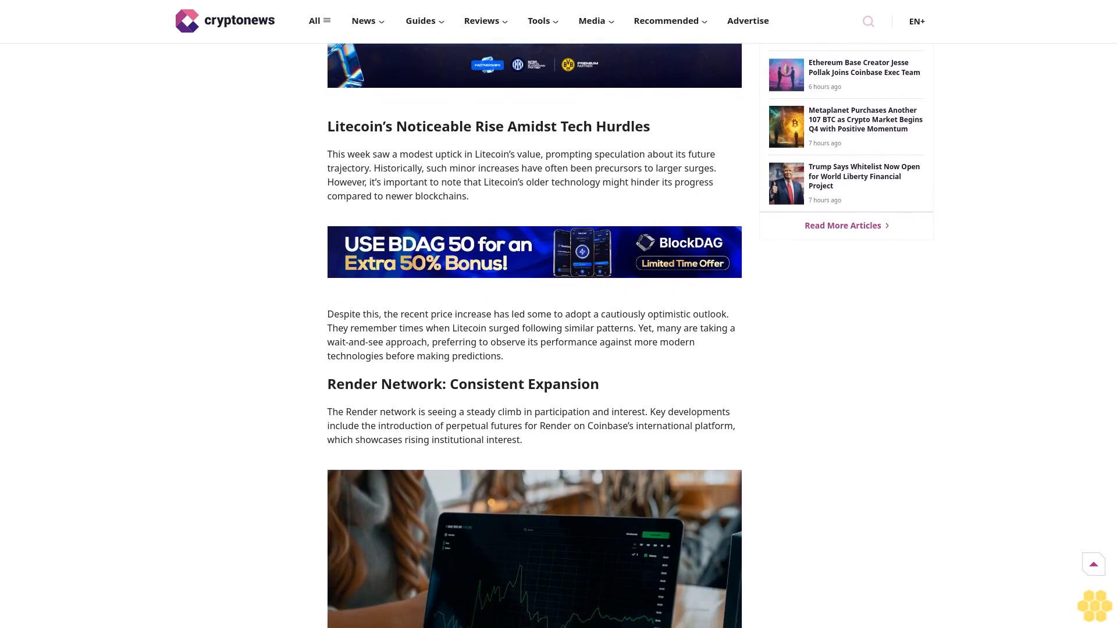
pyautogui.scroll(-3)
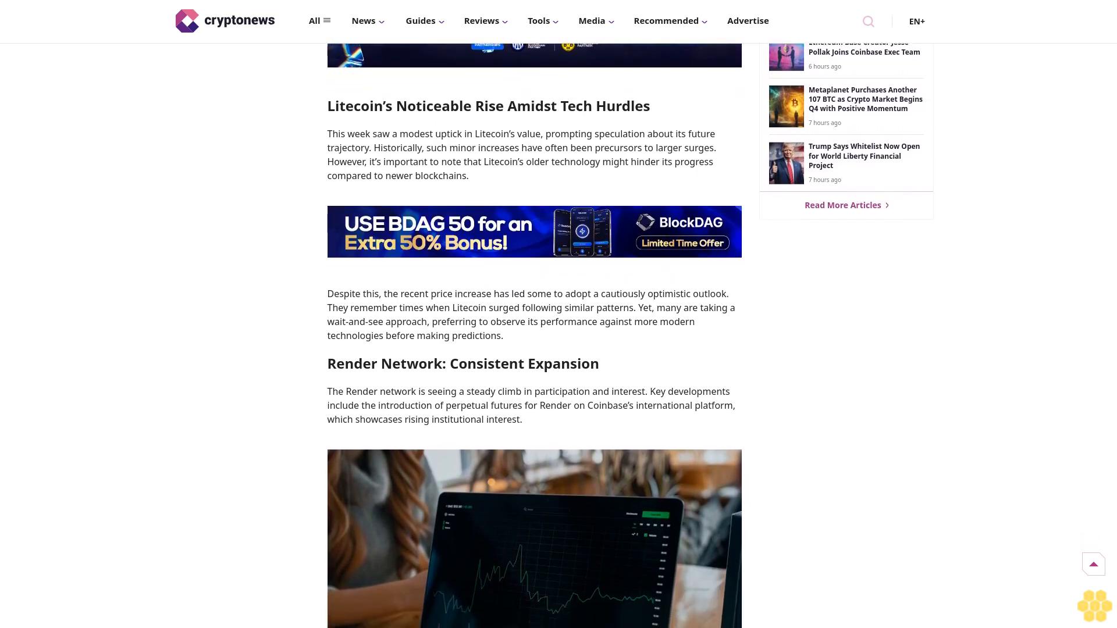
pyautogui.scroll(-3)
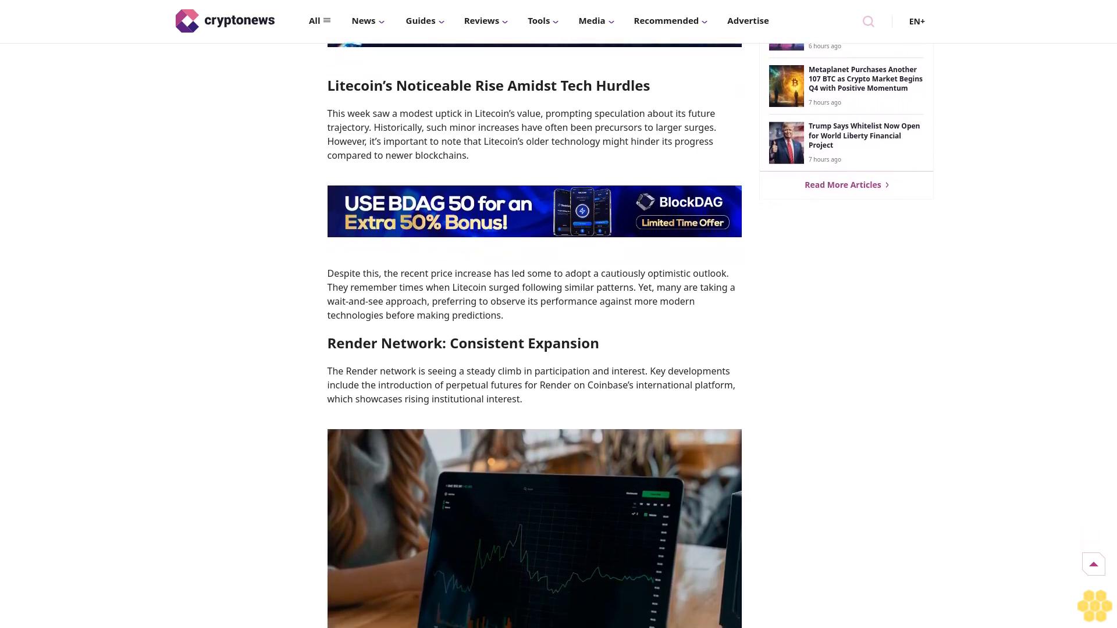
pyautogui.scroll(-3)
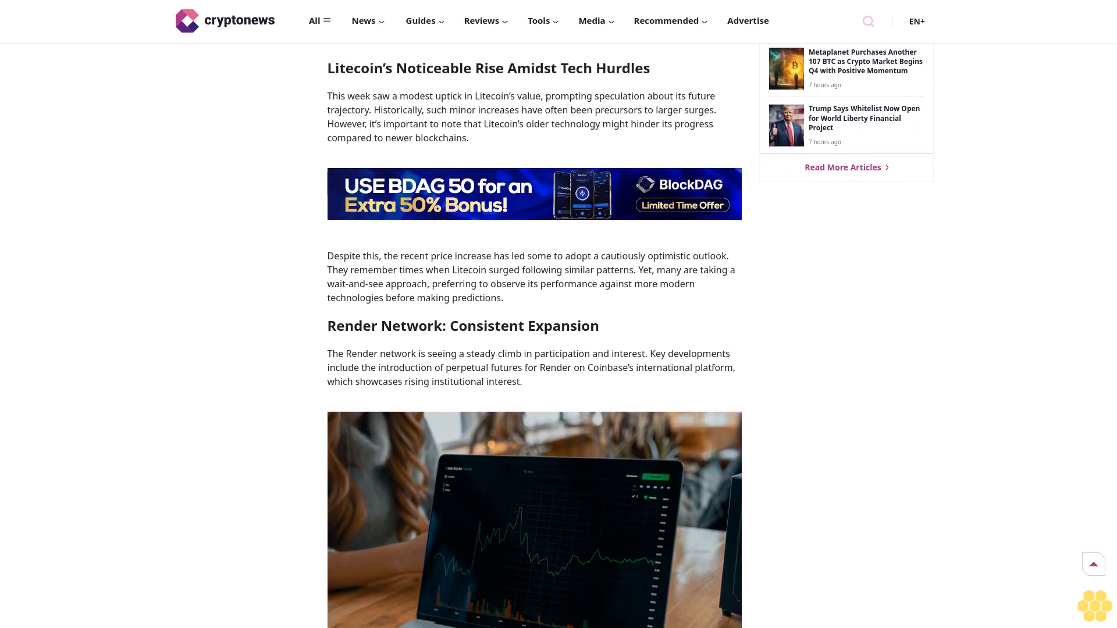
pyautogui.scroll(-3)
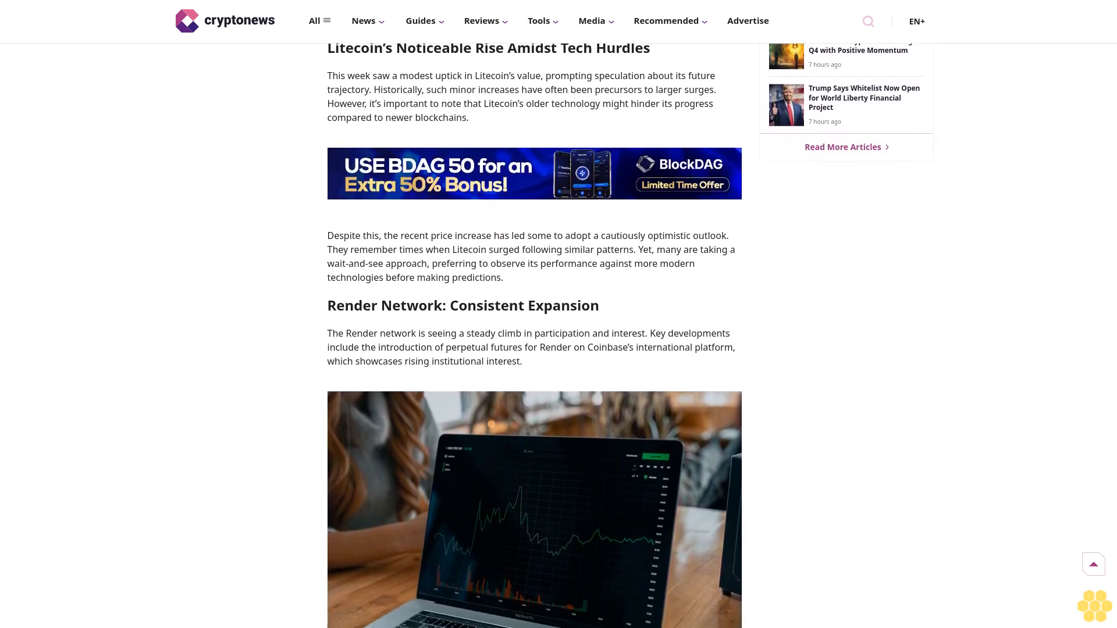
pyautogui.scroll(-3)
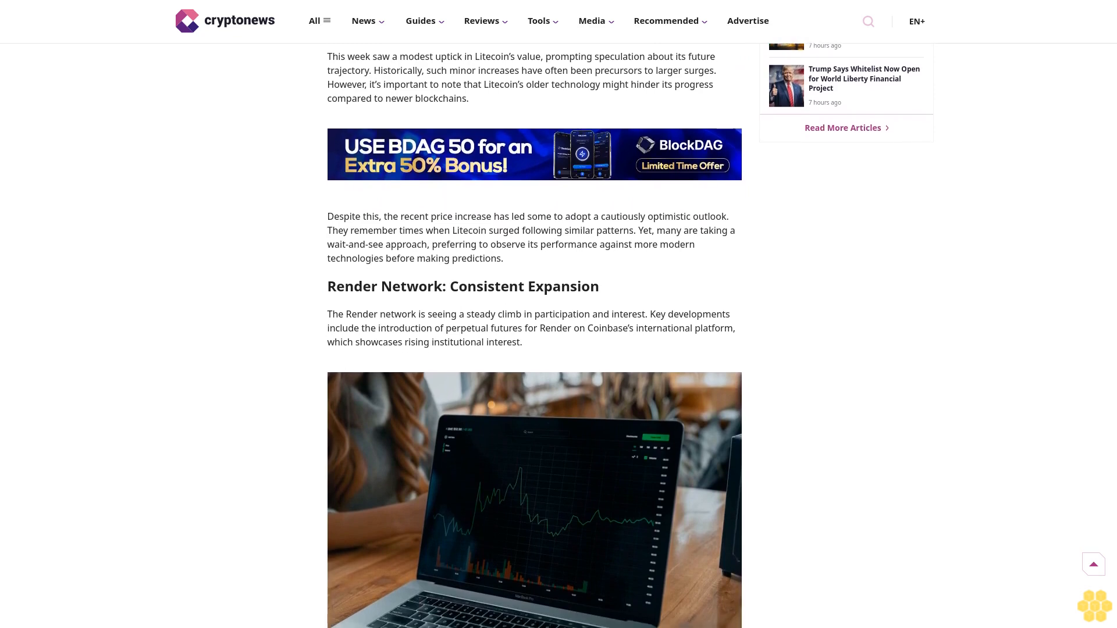
pyautogui.scroll(-3)
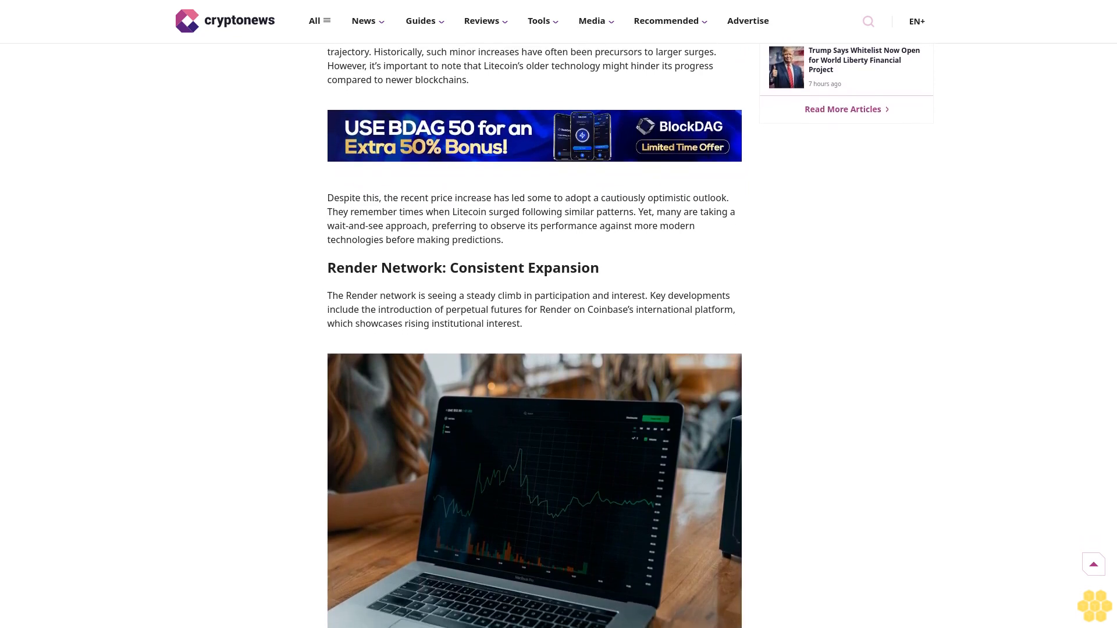
pyautogui.scroll(-3)
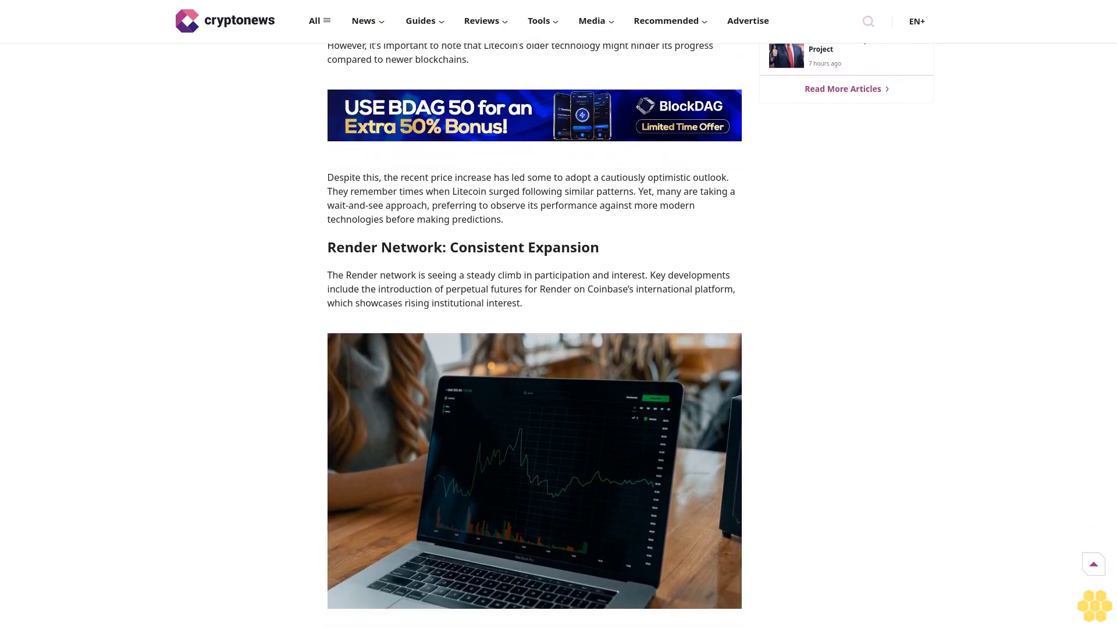
pyautogui.scroll(-3)
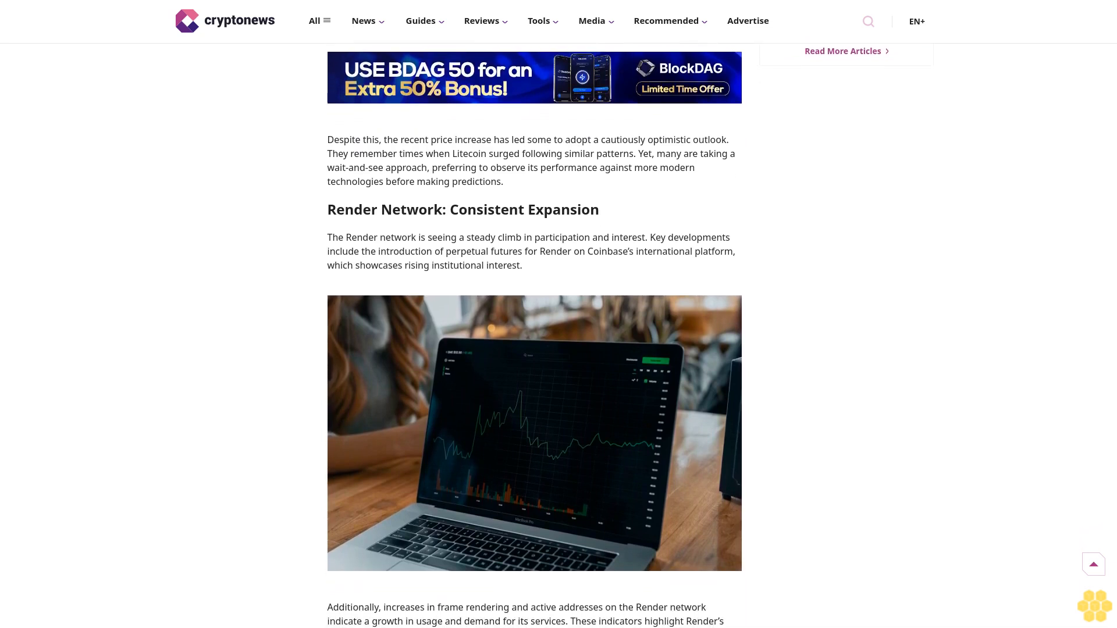
pyautogui.scroll(-3)
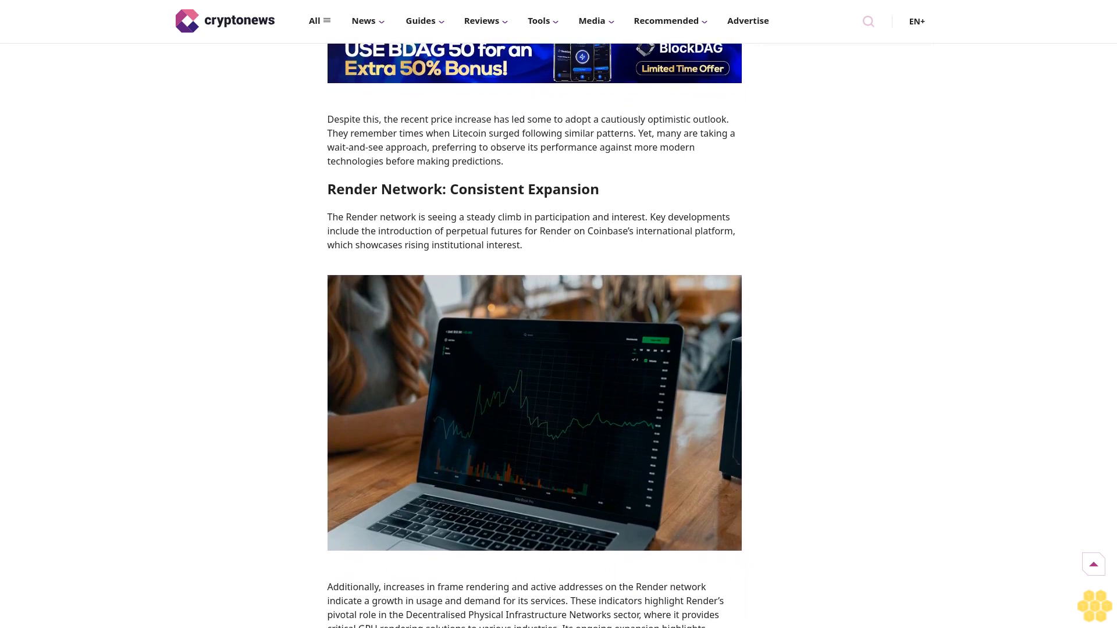
pyautogui.scroll(-3)
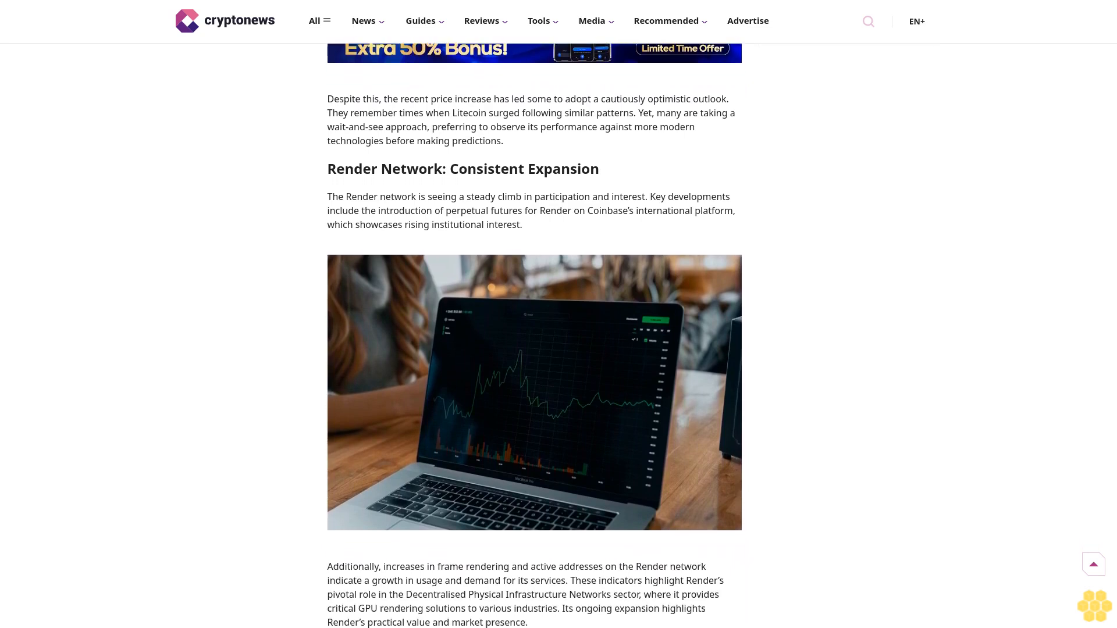
pyautogui.scroll(-3)
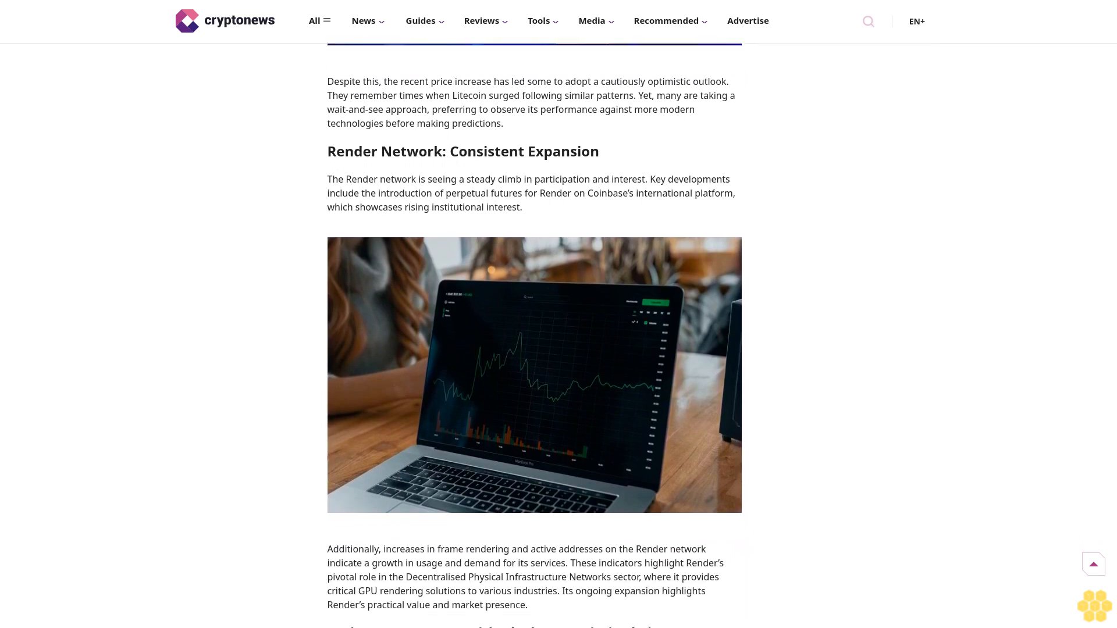
pyautogui.scroll(-3)
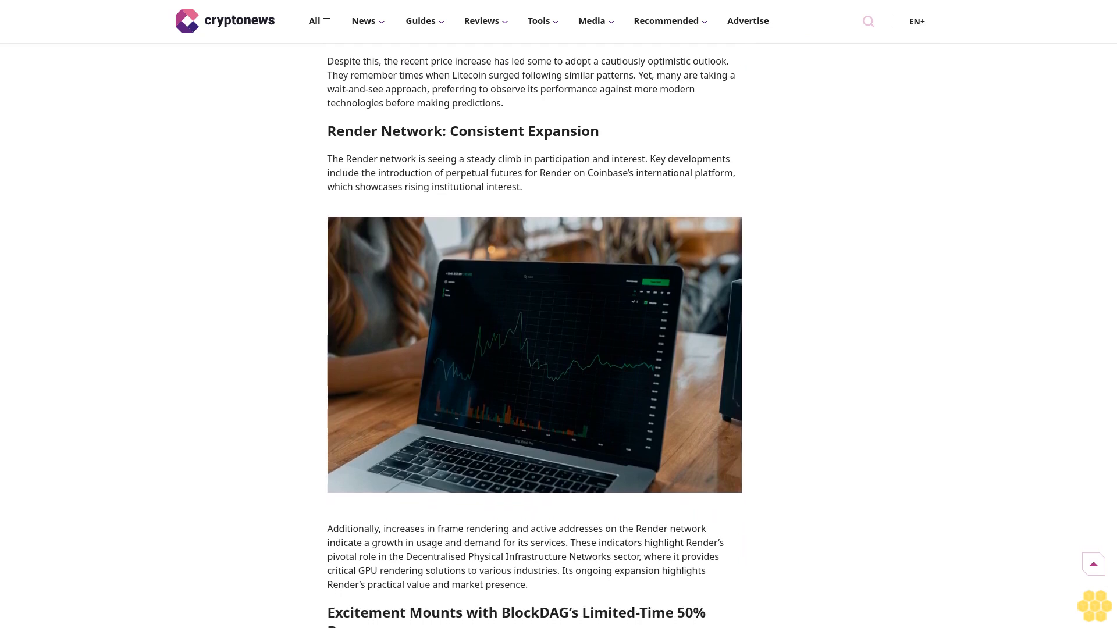
pyautogui.scroll(-3)
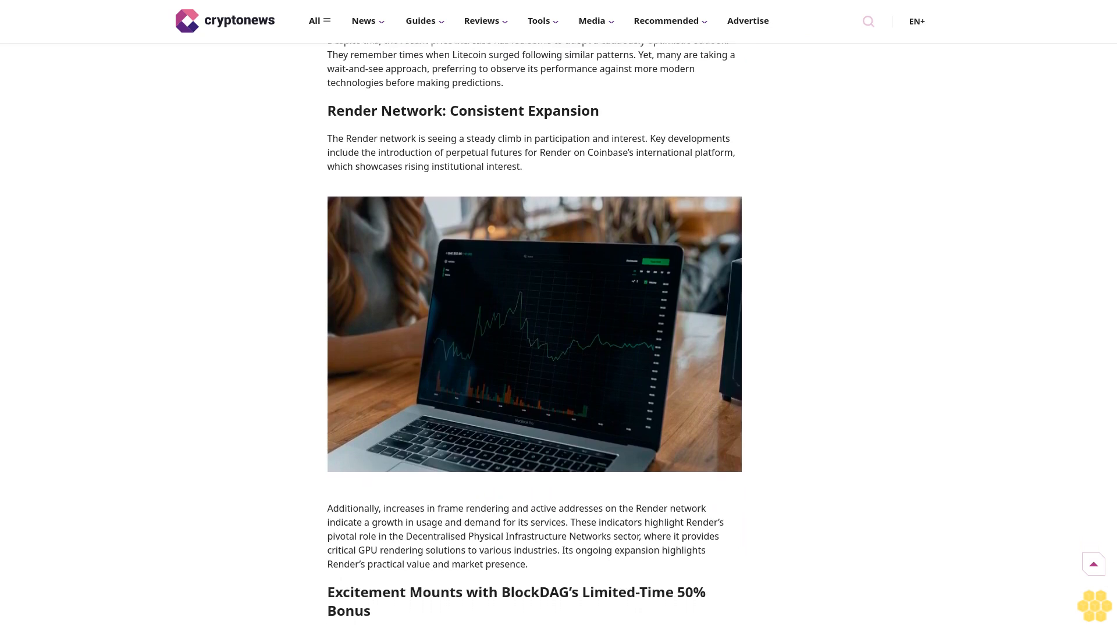
pyautogui.scroll(-3)
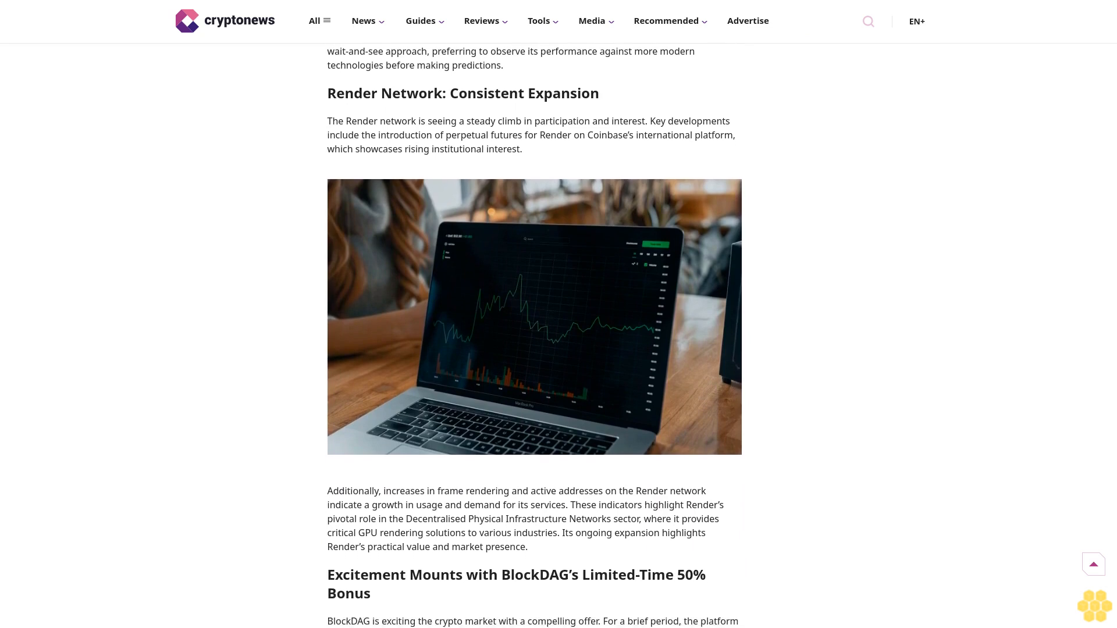
pyautogui.scroll(-3)
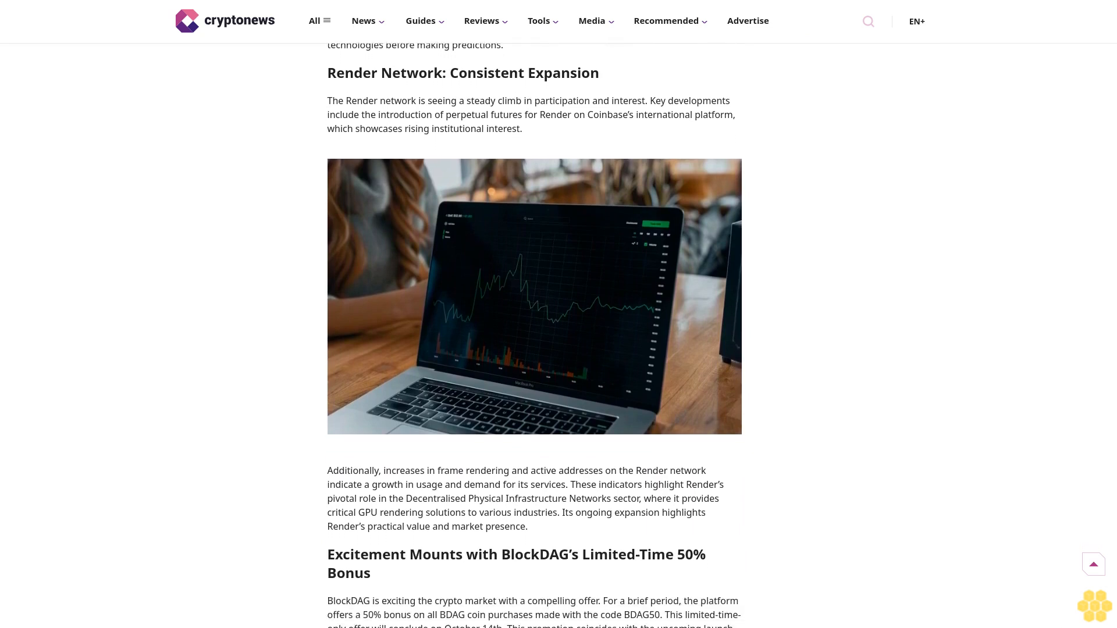
pyautogui.scroll(-3)
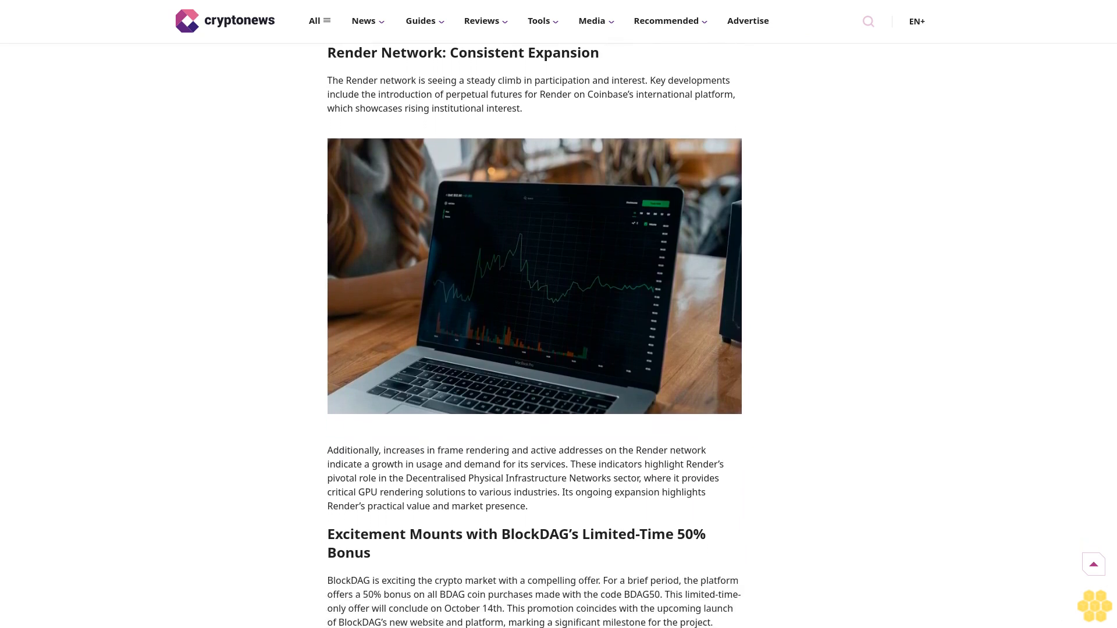
pyautogui.scroll(-3)
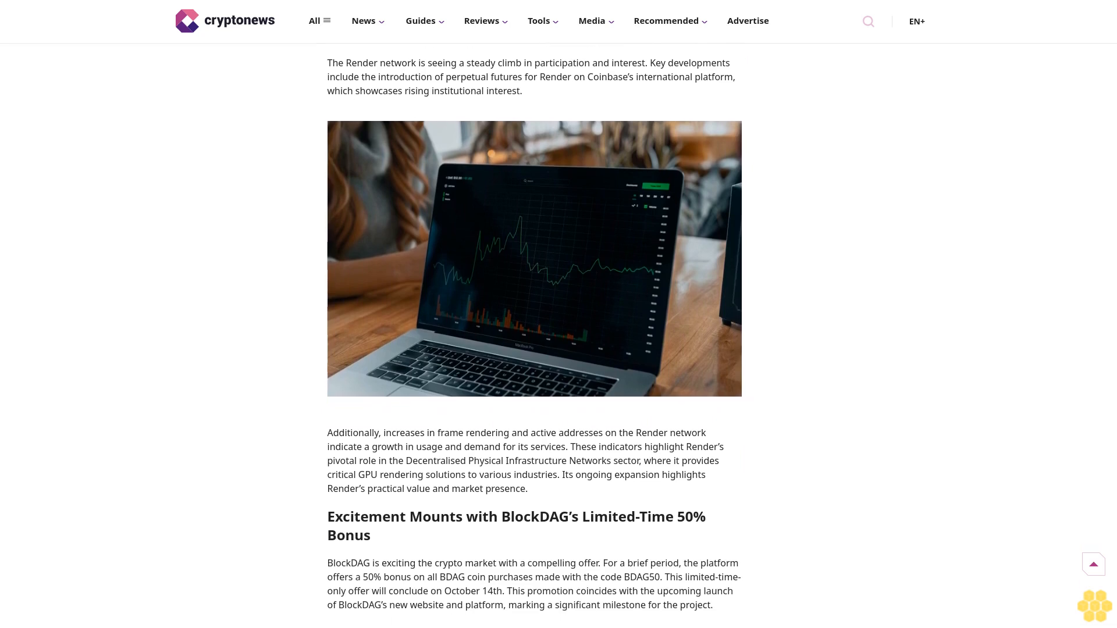
pyautogui.scroll(-3)
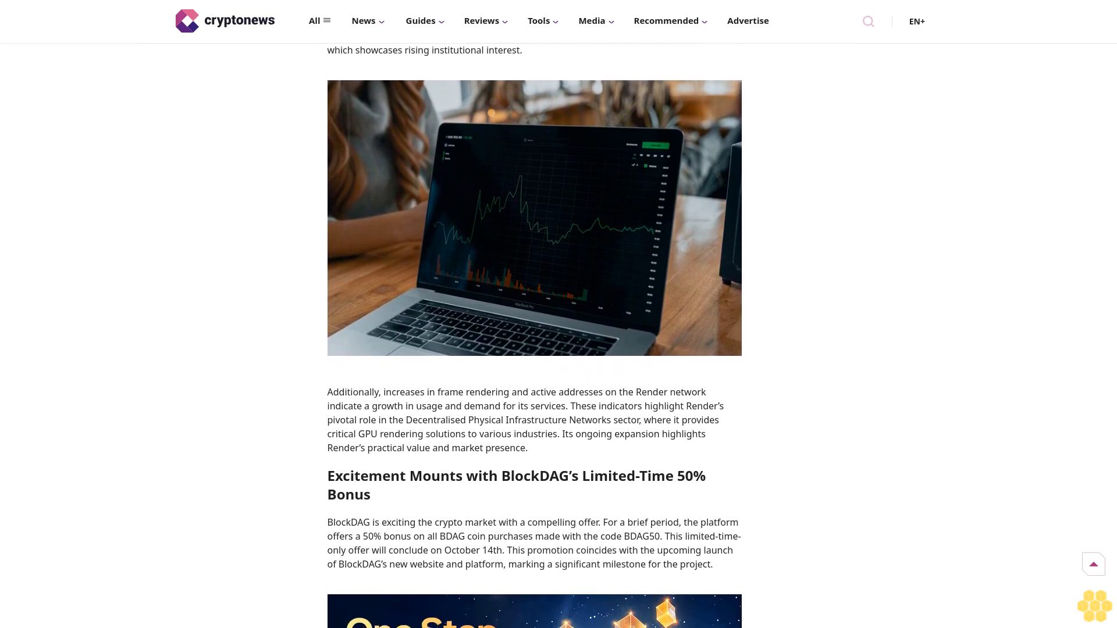
pyautogui.scroll(-3)
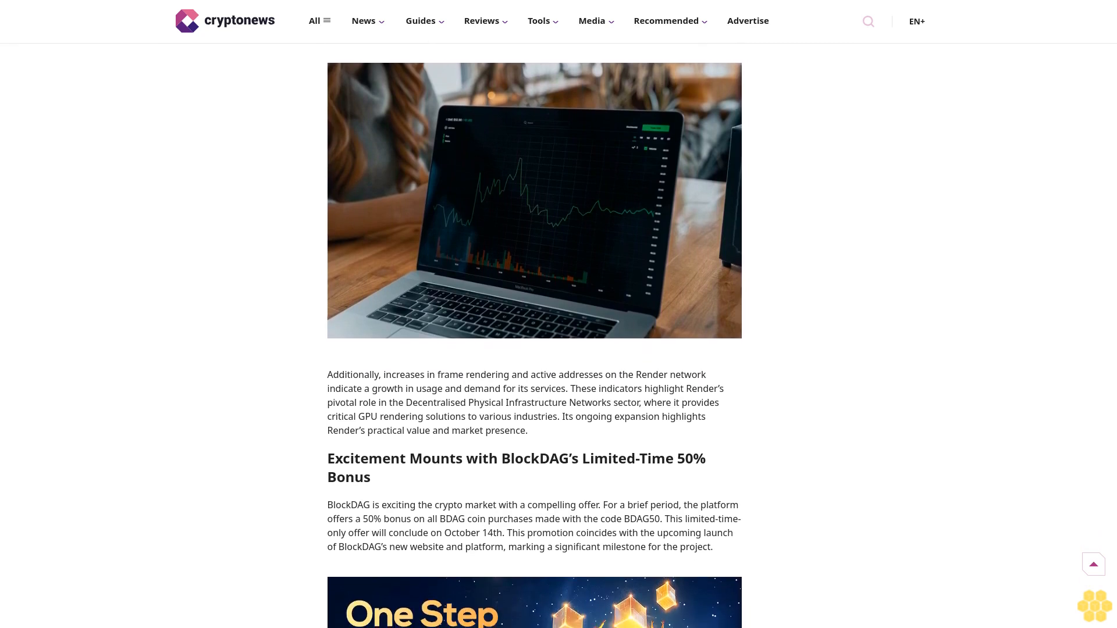
pyautogui.scroll(-3)
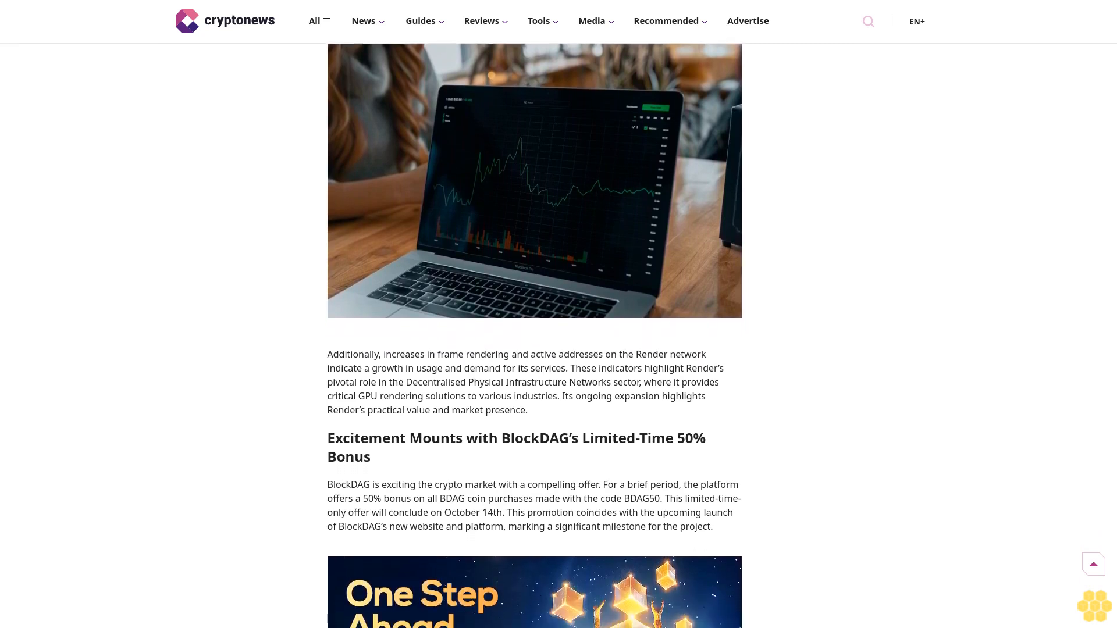
pyautogui.scroll(-3)
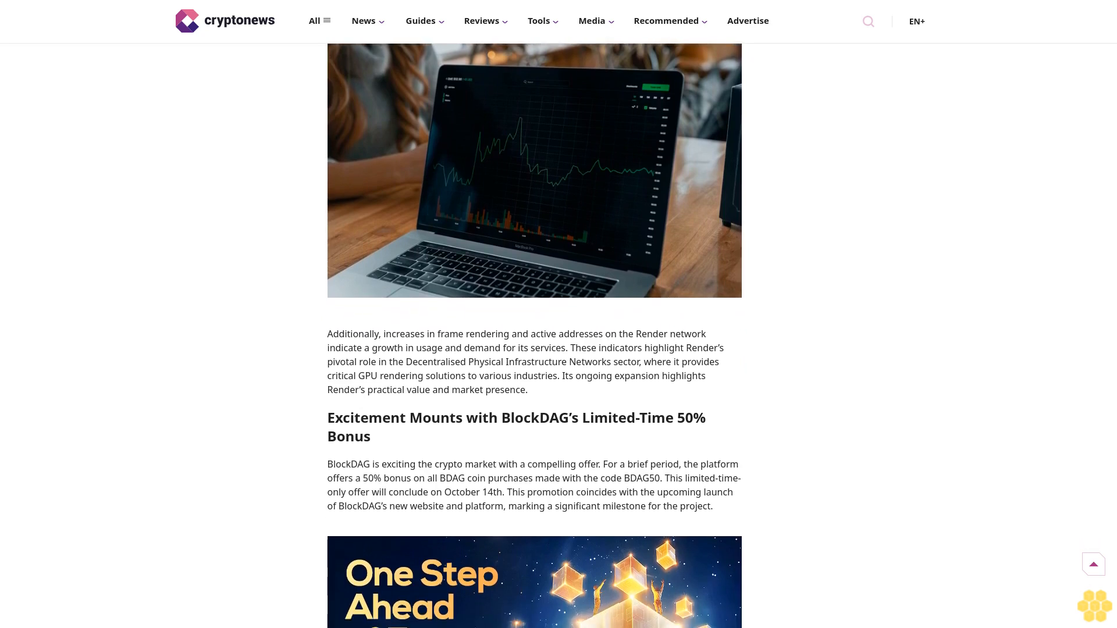
pyautogui.scroll(-3)
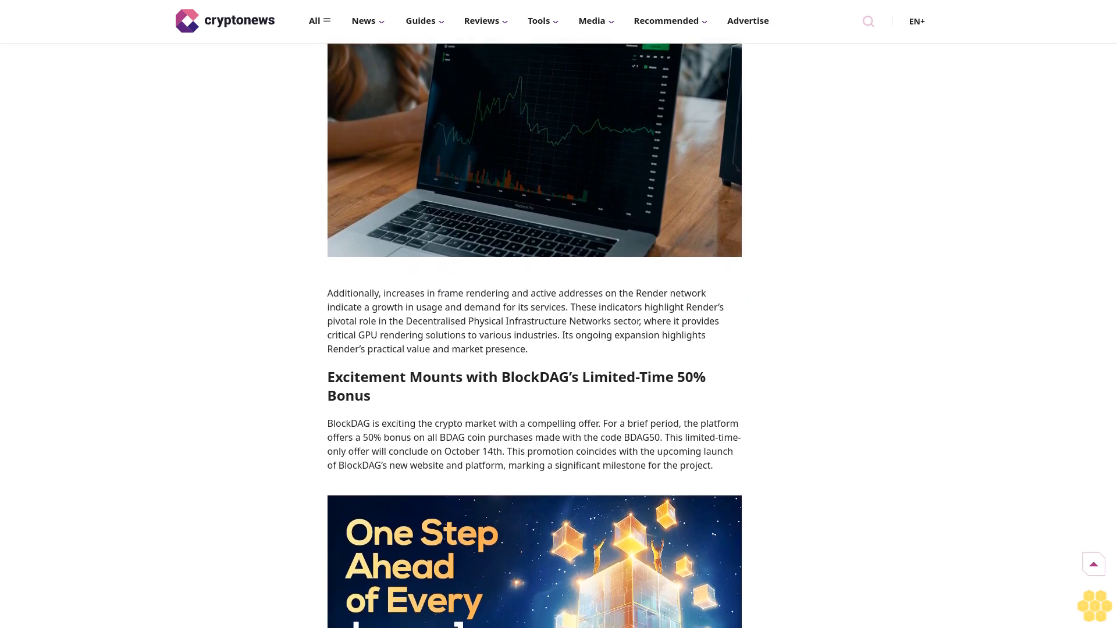
pyautogui.scroll(-3)
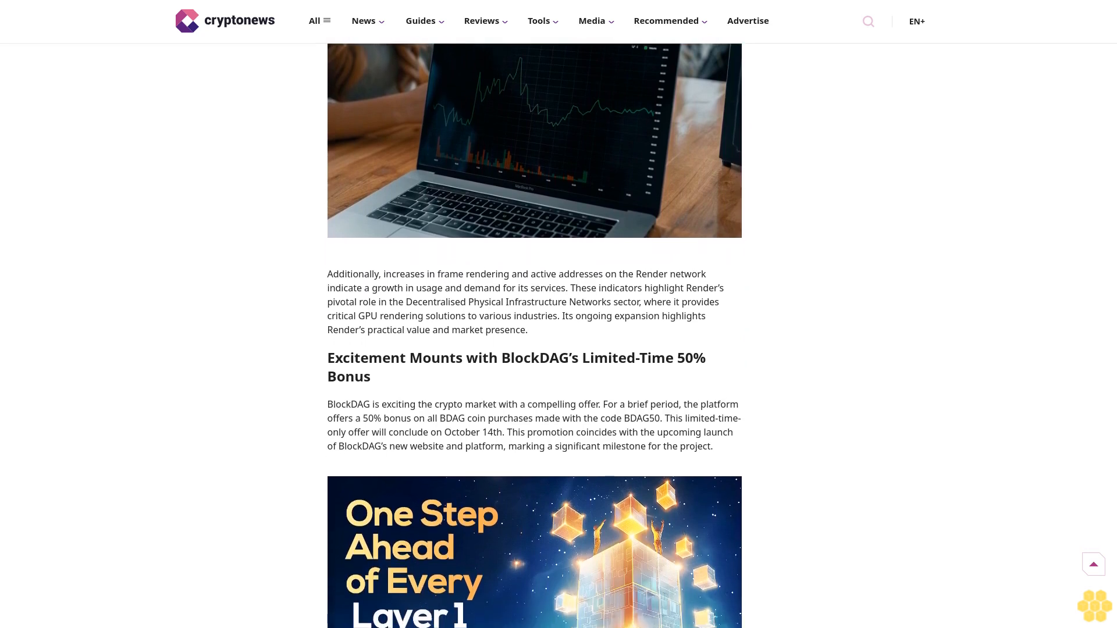
pyautogui.scroll(-3)
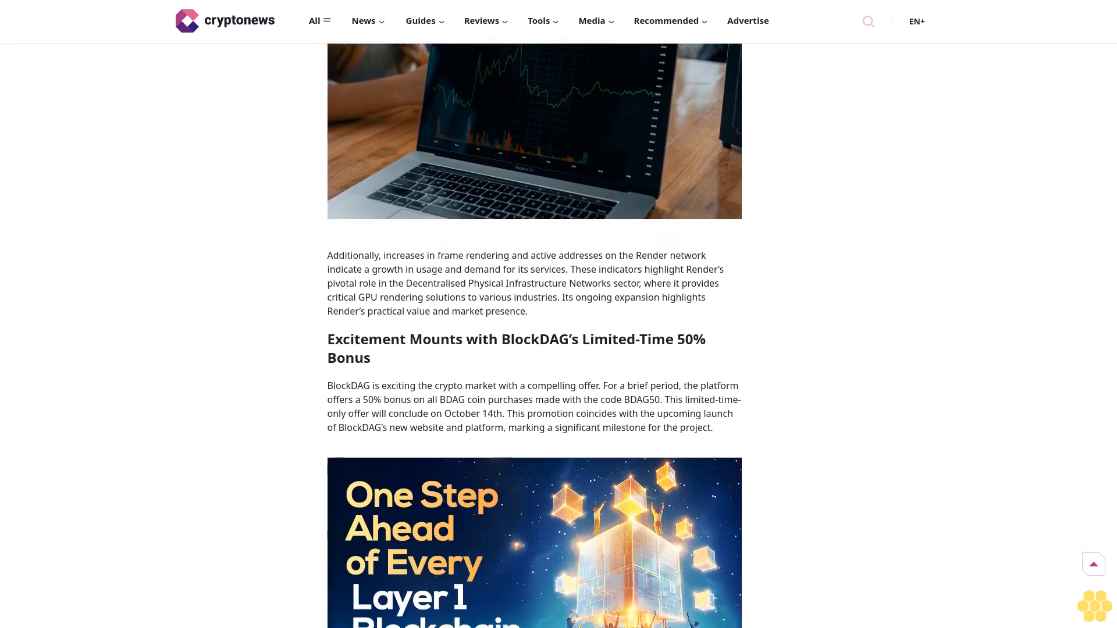
pyautogui.scroll(-3)
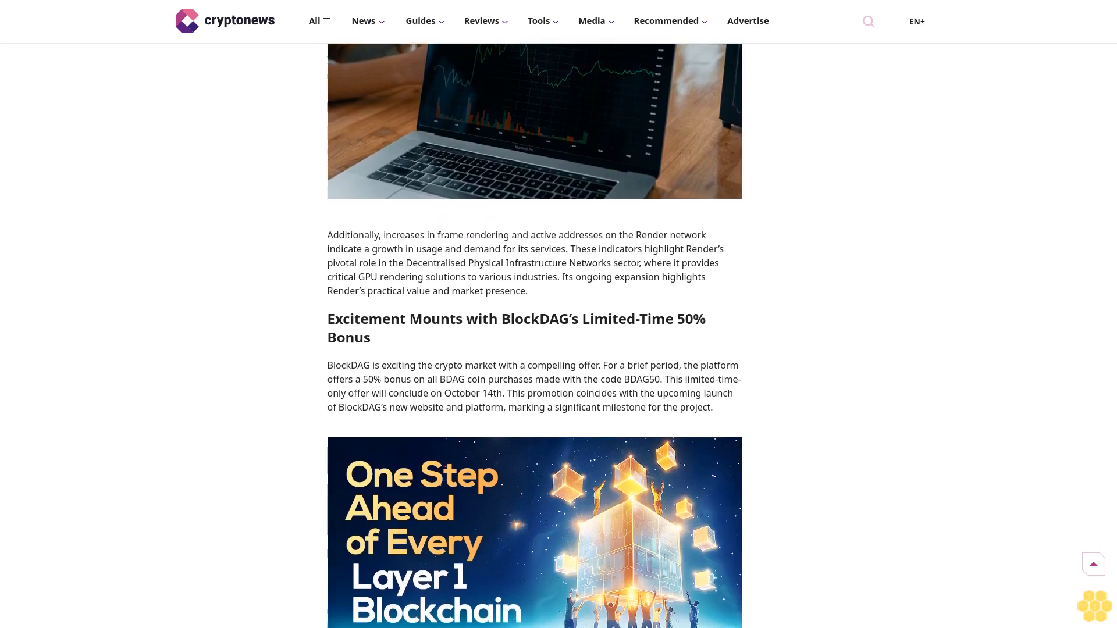
pyautogui.scroll(-3)
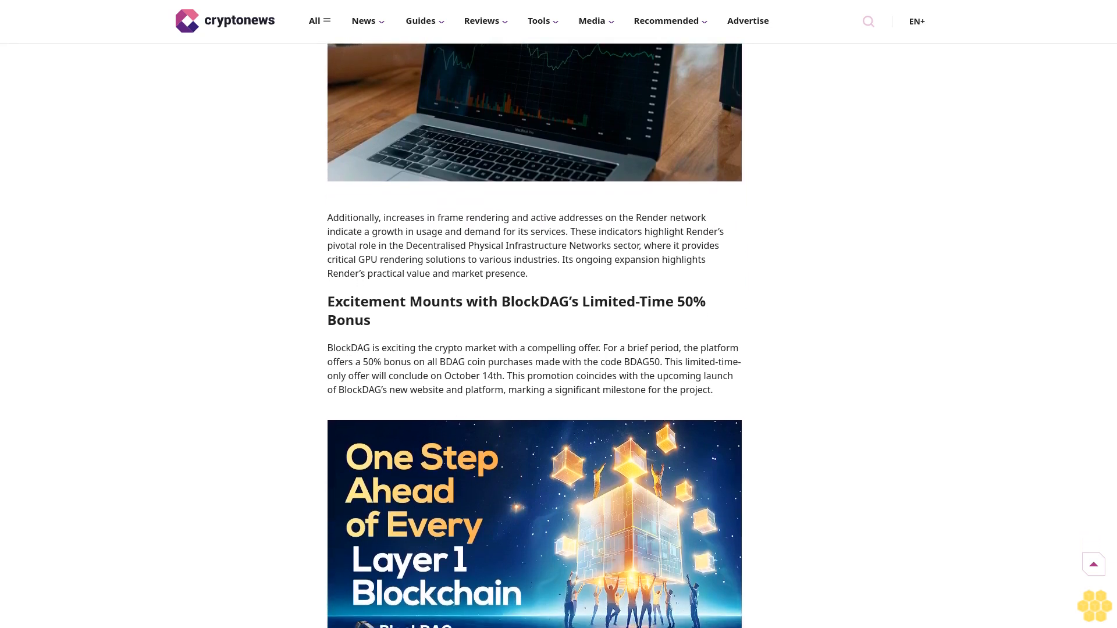
pyautogui.scroll(-3)
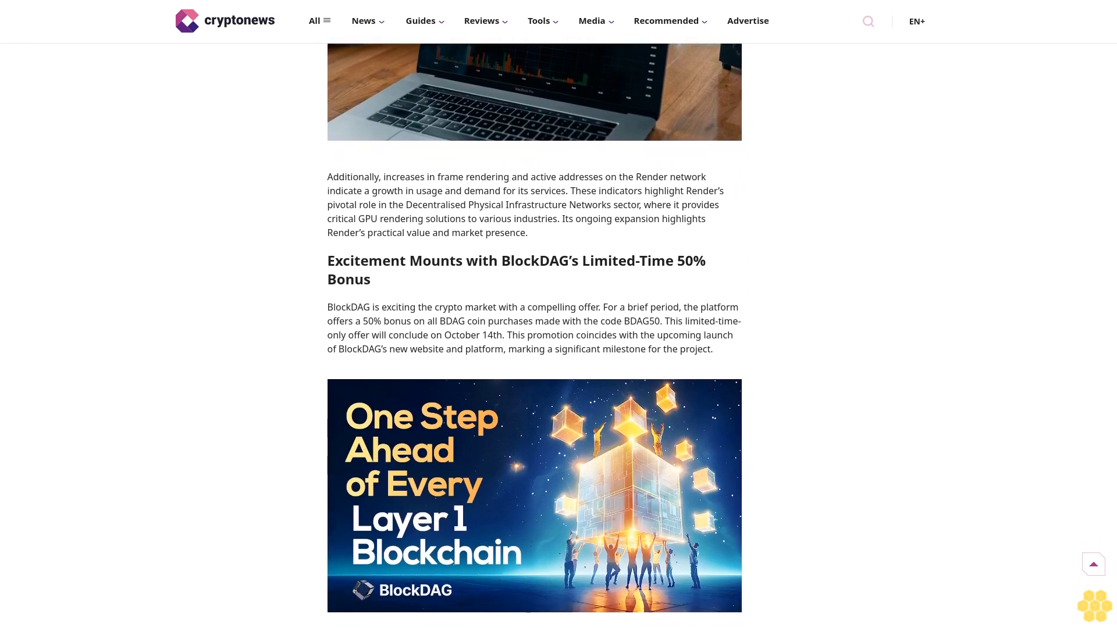
pyautogui.scroll(-3)
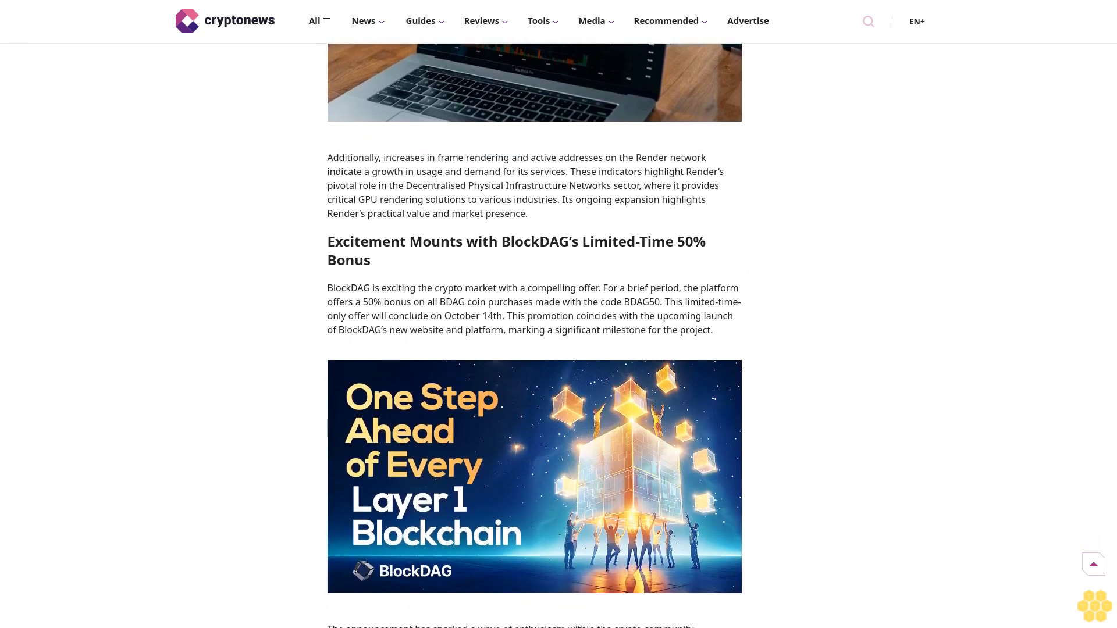
pyautogui.scroll(-3)
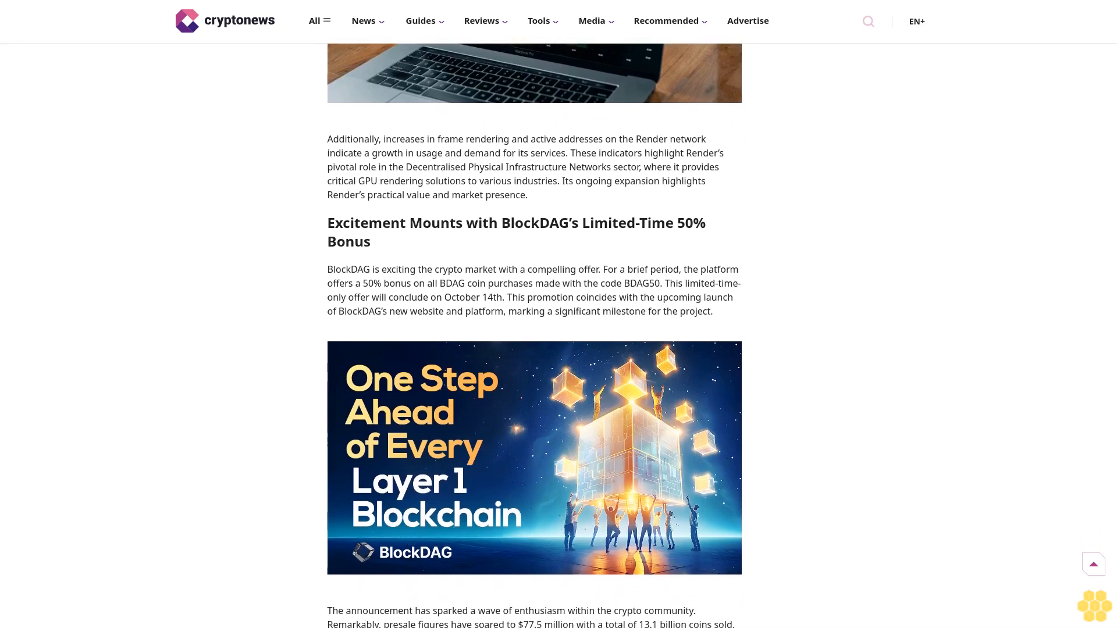
pyautogui.scroll(-3)
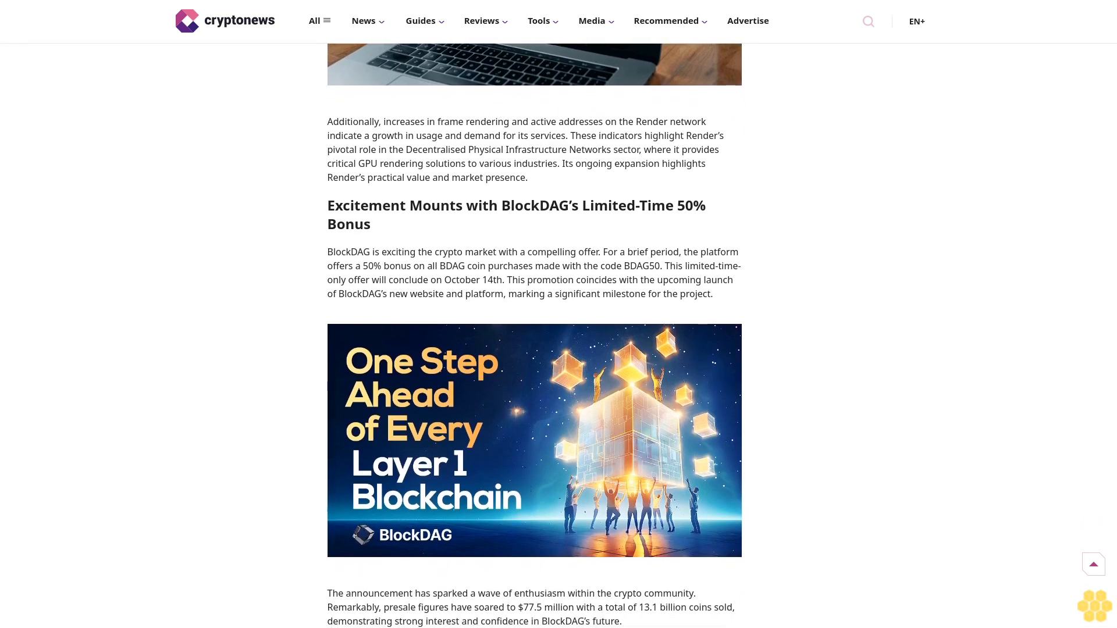
pyautogui.scroll(-3)
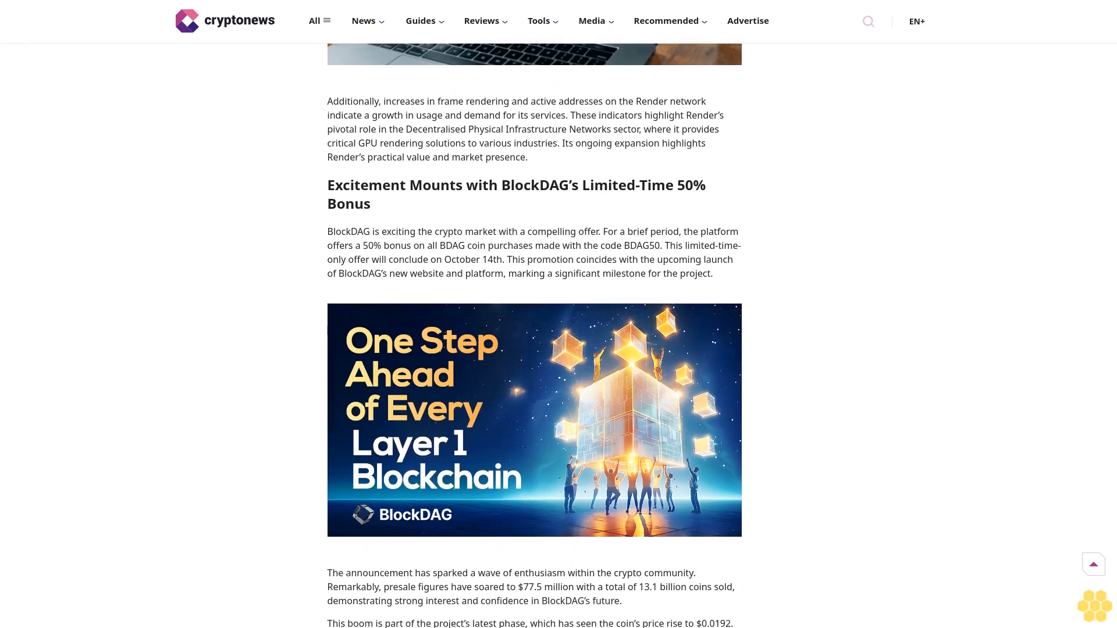
pyautogui.scroll(-3)
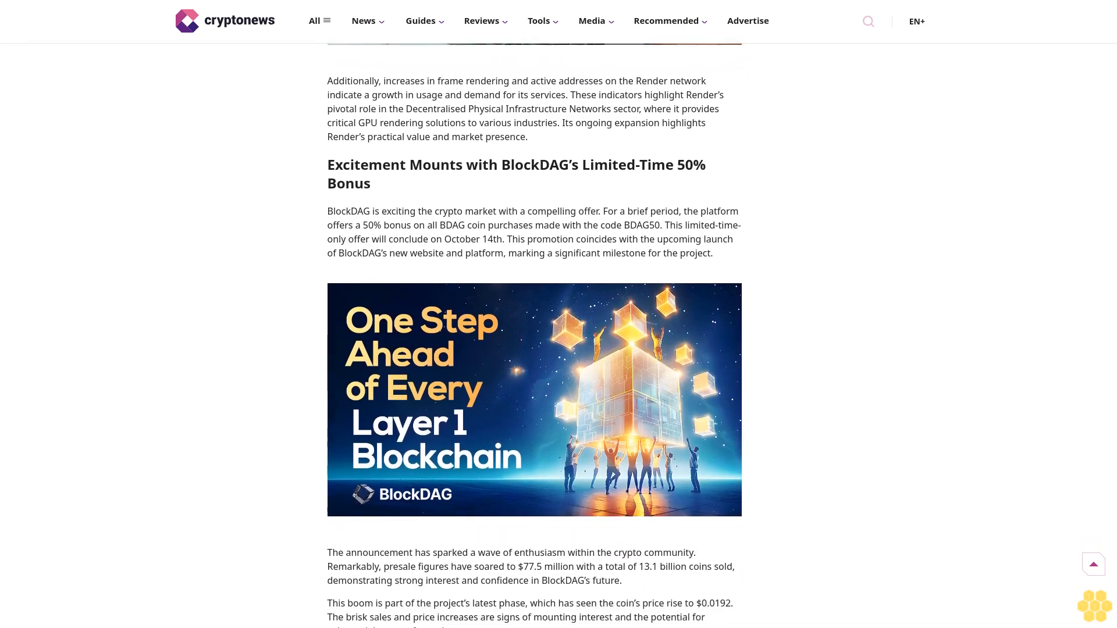
pyautogui.scroll(-3)
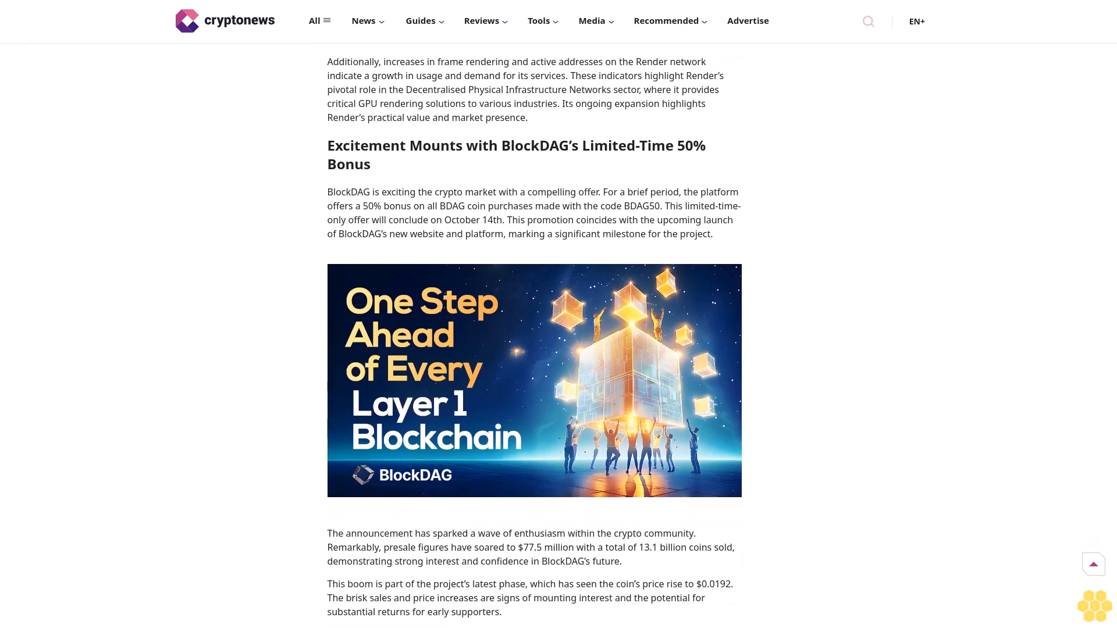
pyautogui.scroll(-3)
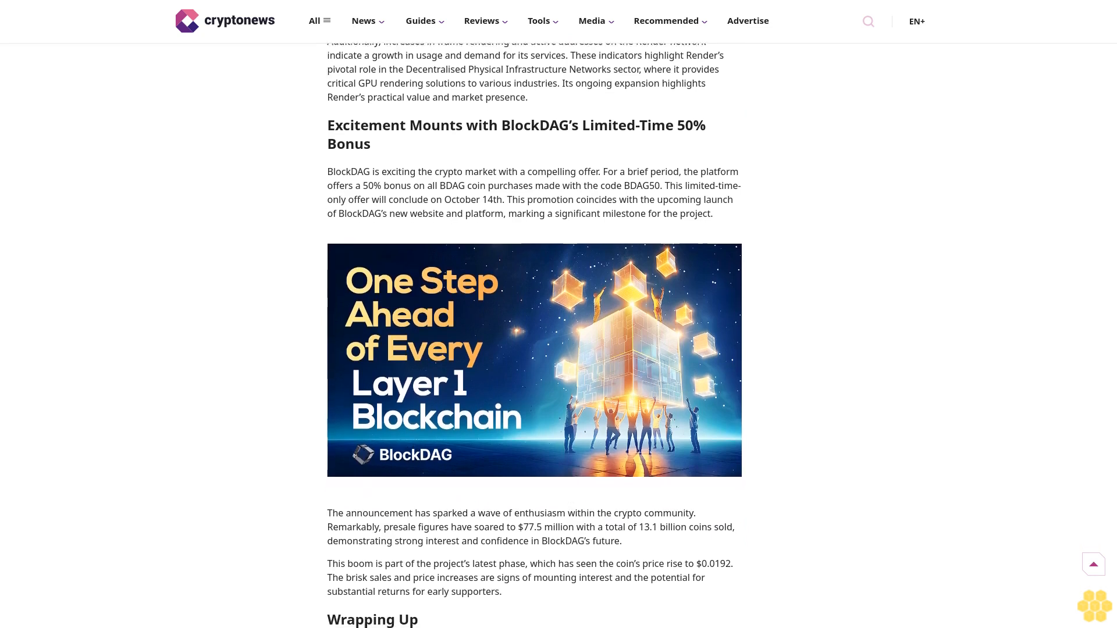
pyautogui.scroll(-3)
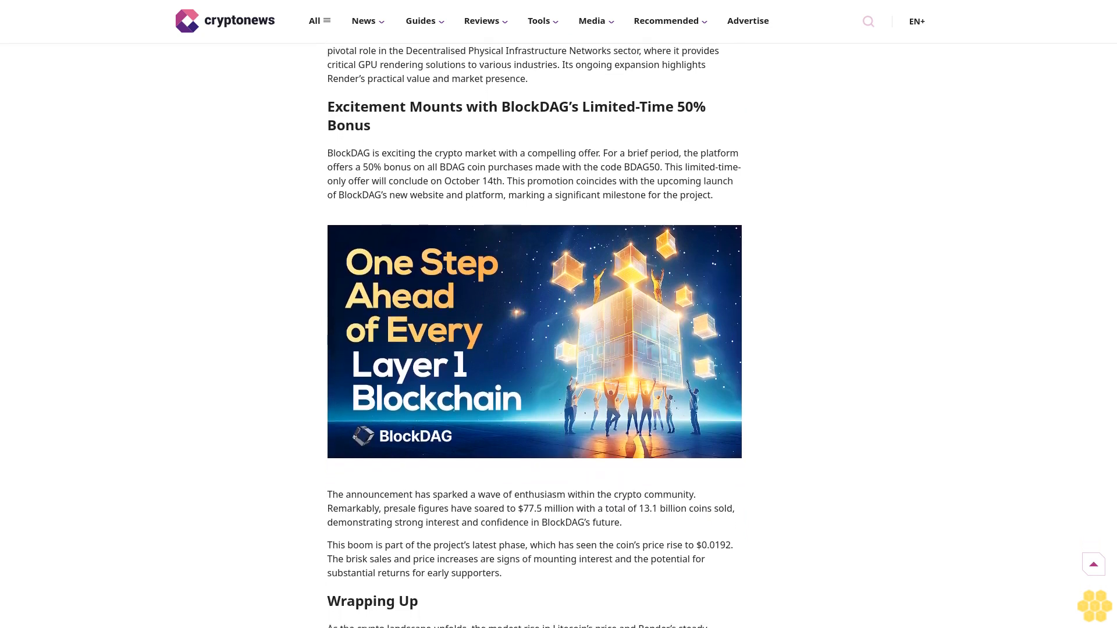
pyautogui.scroll(-3)
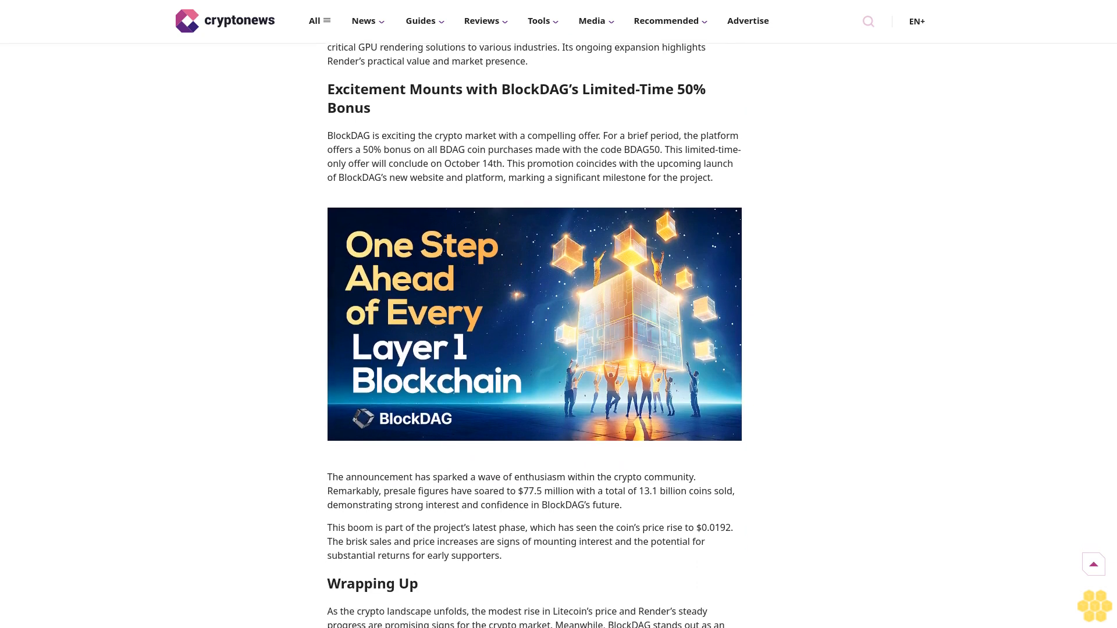
pyautogui.scroll(-3)
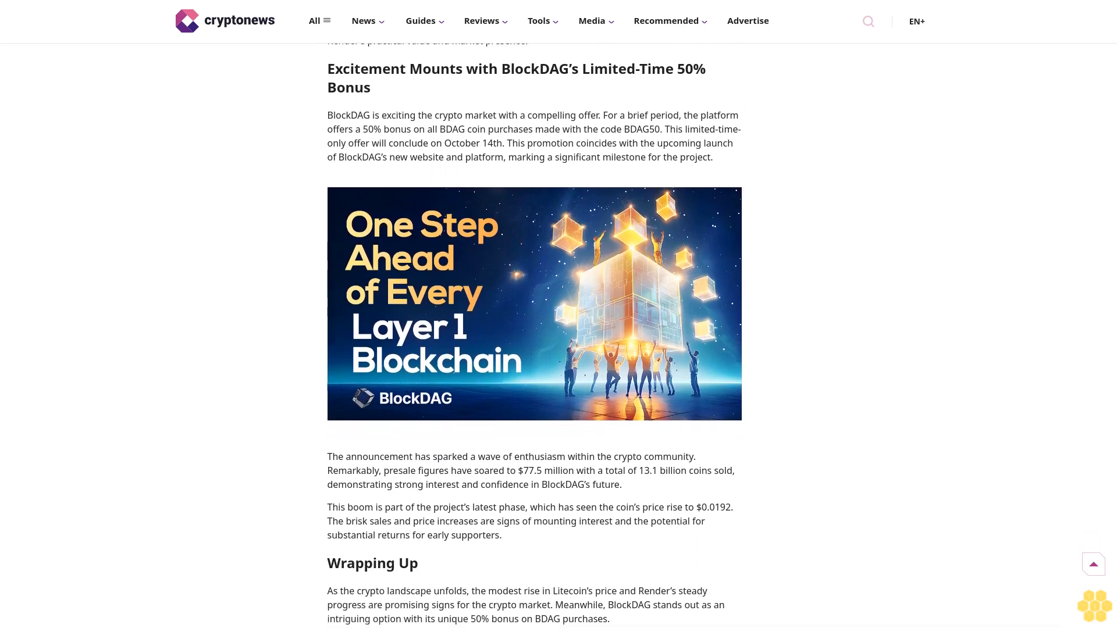
pyautogui.scroll(-3)
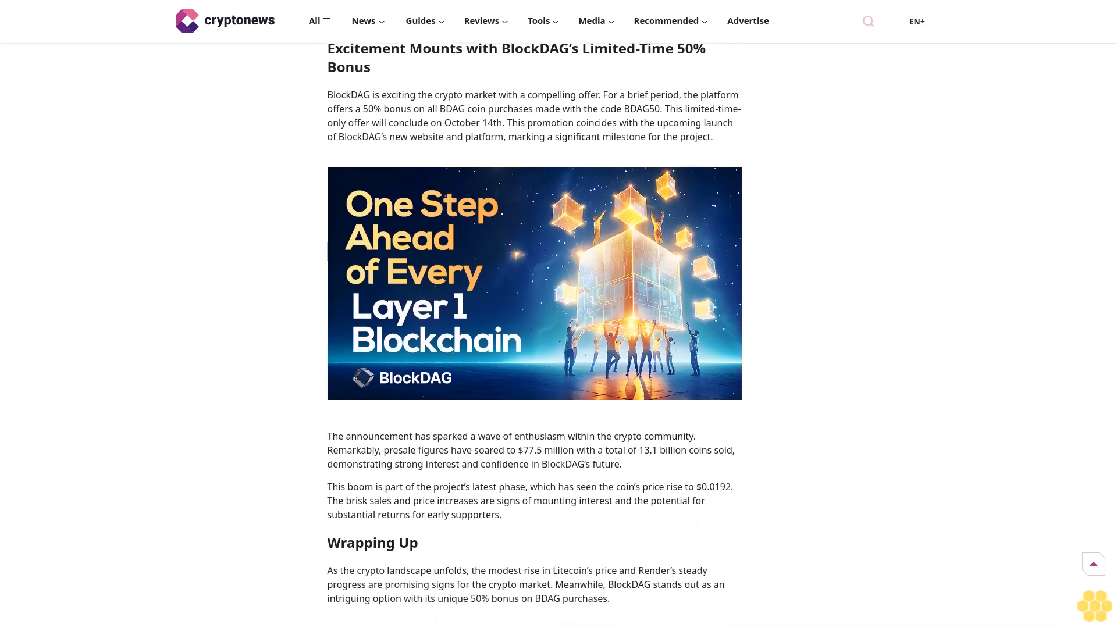
pyautogui.scroll(-3)
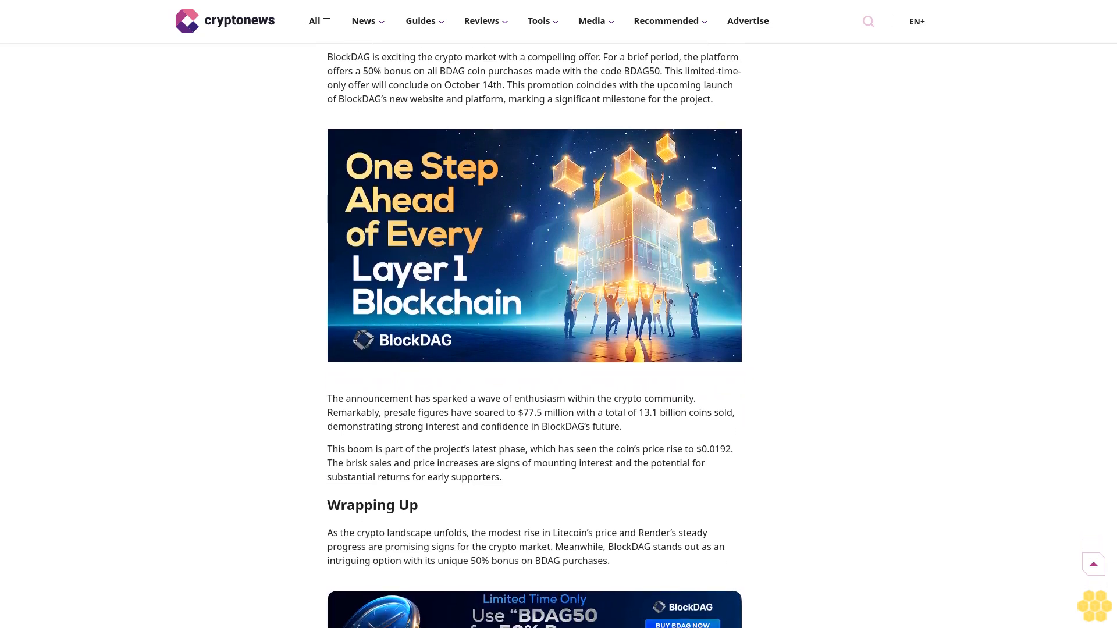
pyautogui.scroll(-3)
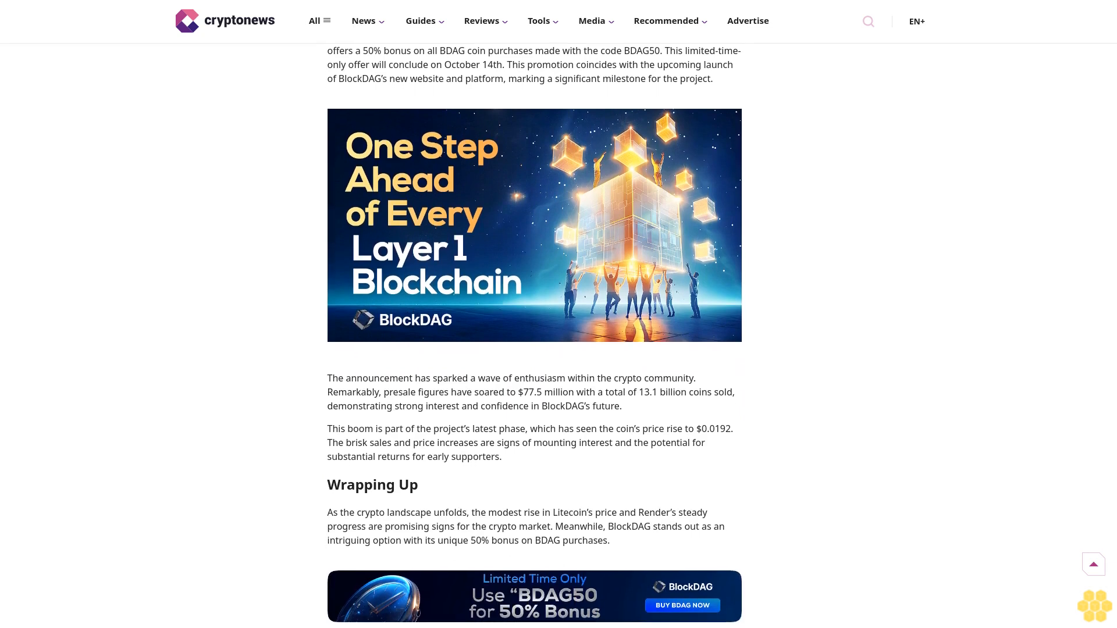
pyautogui.scroll(-3)
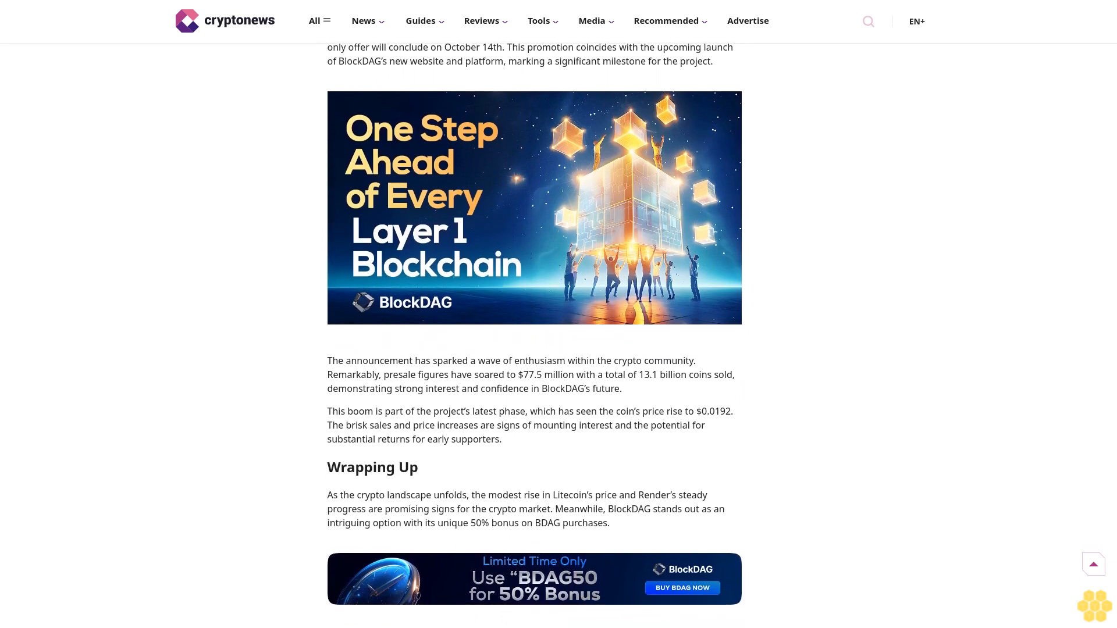
pyautogui.scroll(-3)
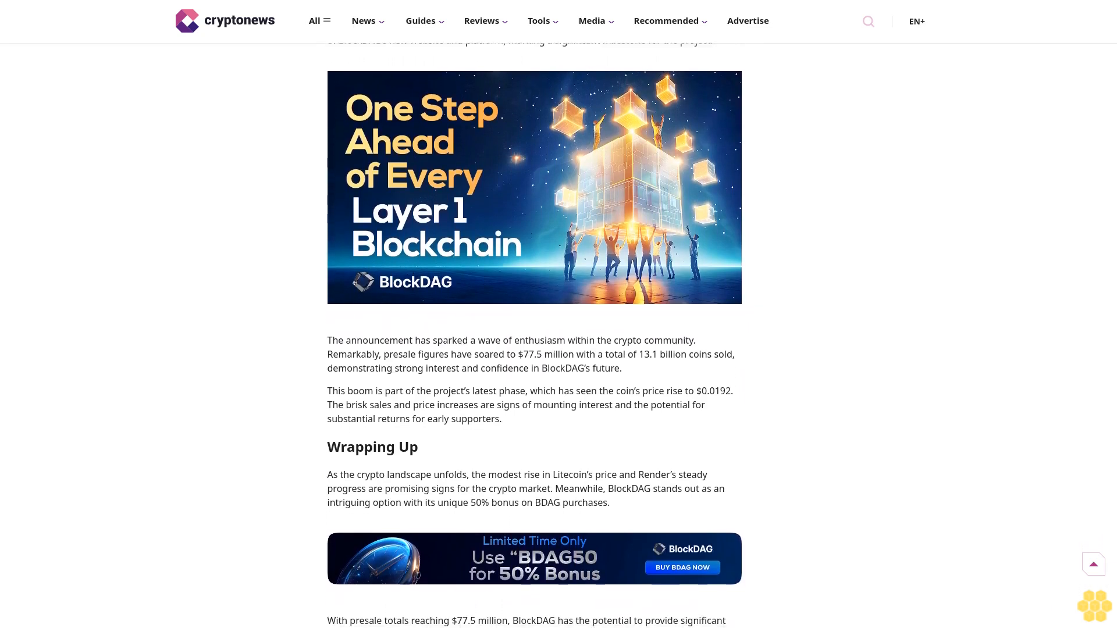
pyautogui.scroll(-3)
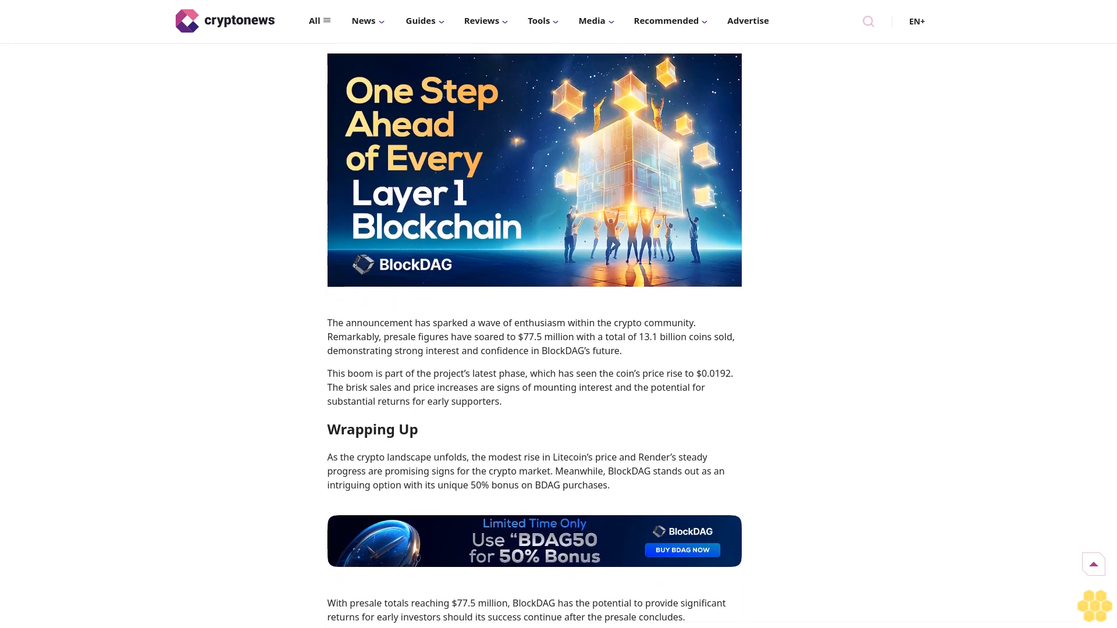
pyautogui.scroll(-3)
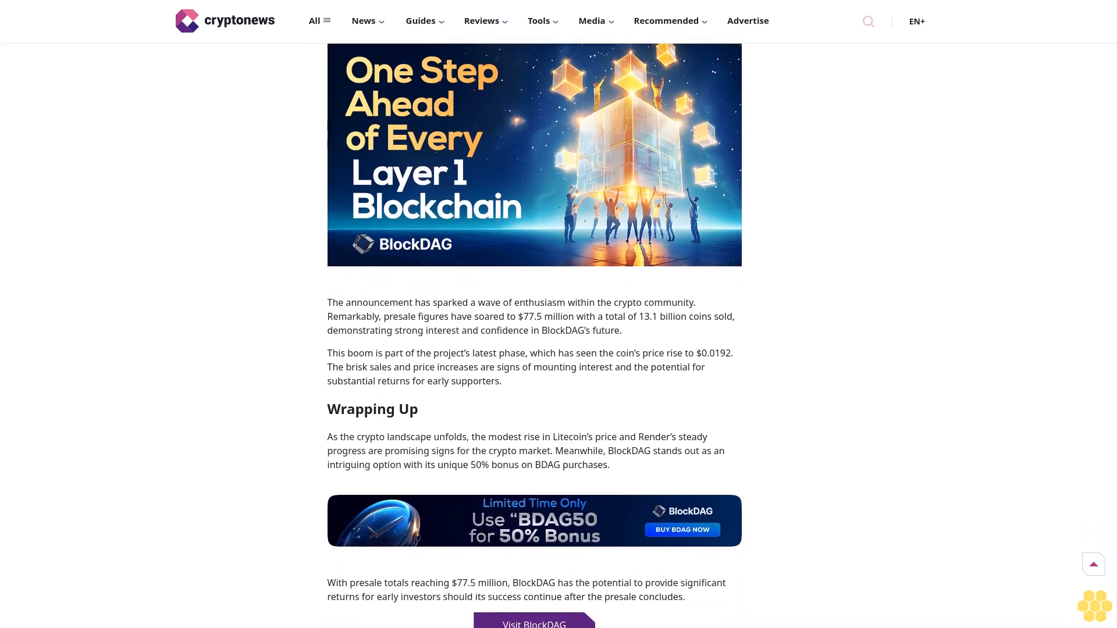
pyautogui.scroll(-3)
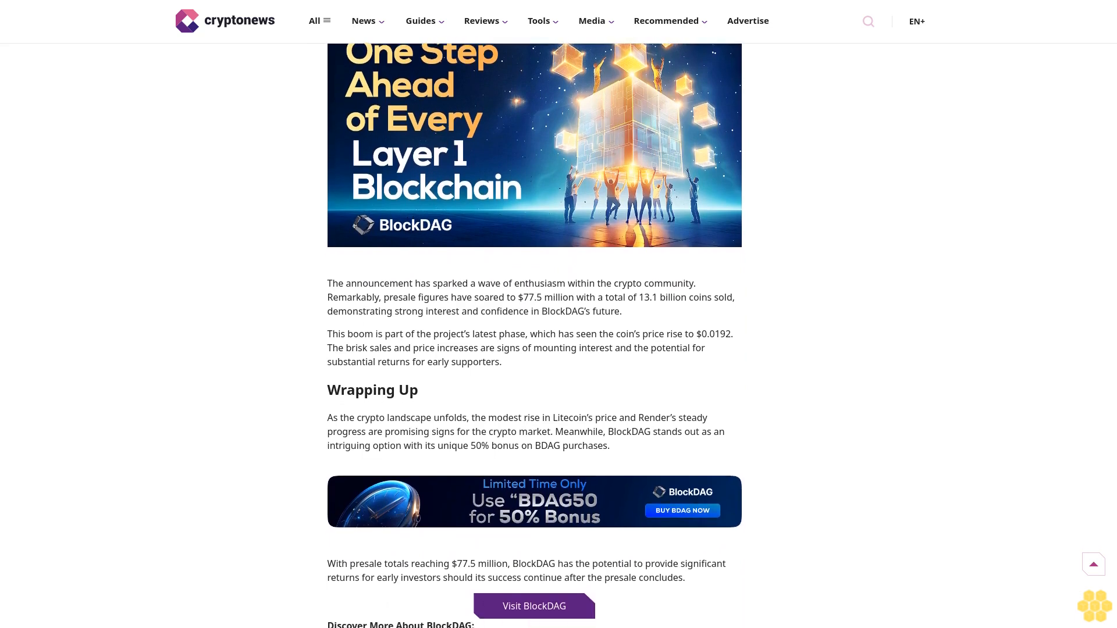
pyautogui.scroll(-3)
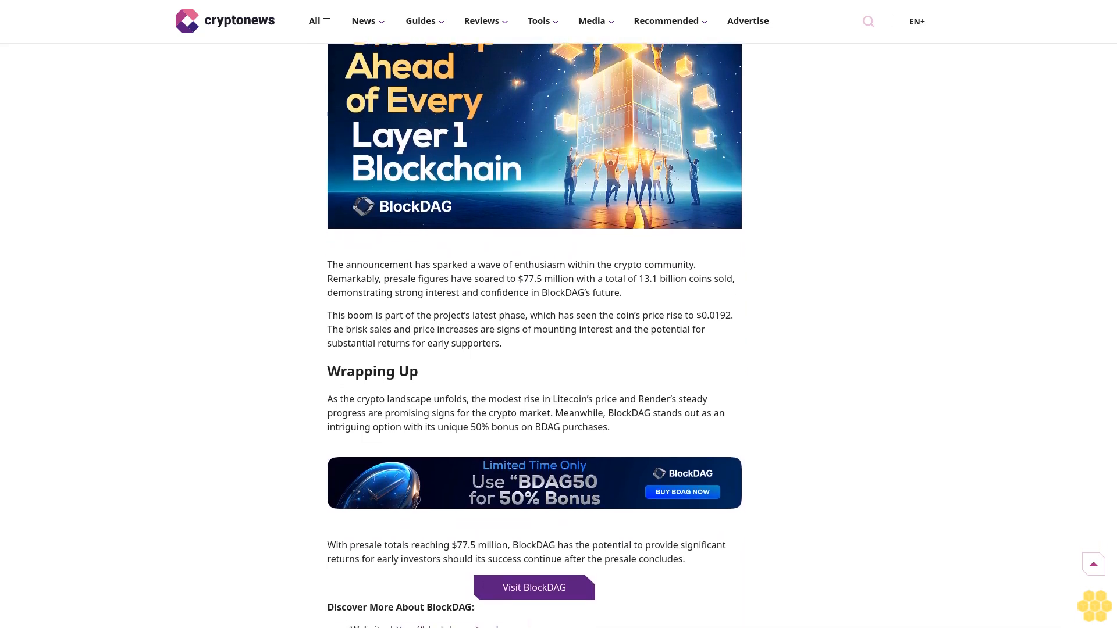
pyautogui.scroll(-3)
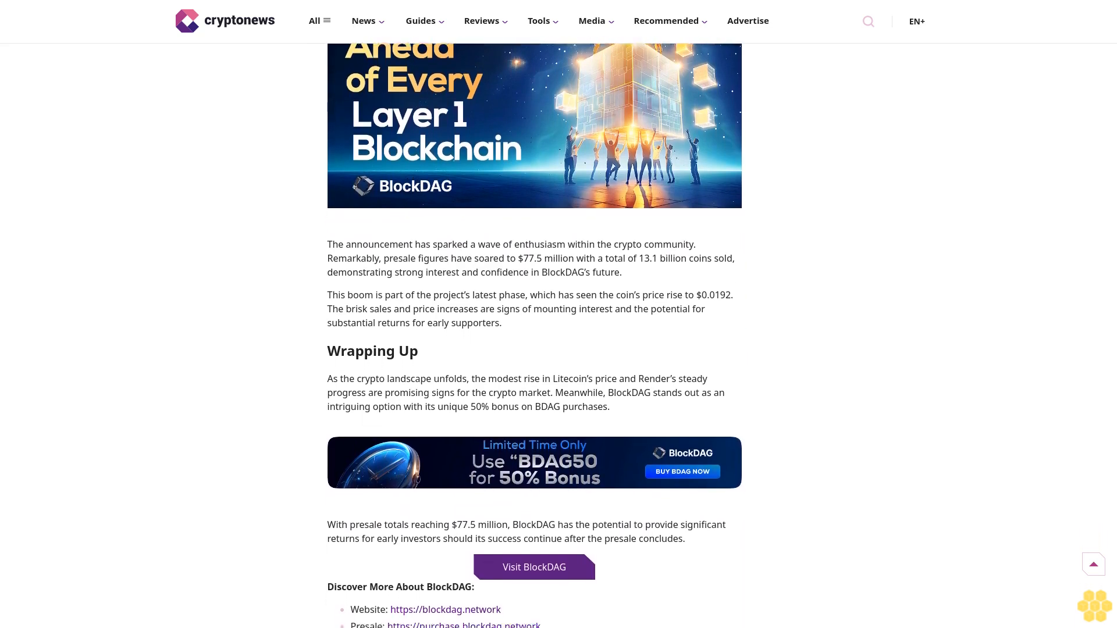
pyautogui.scroll(-3)
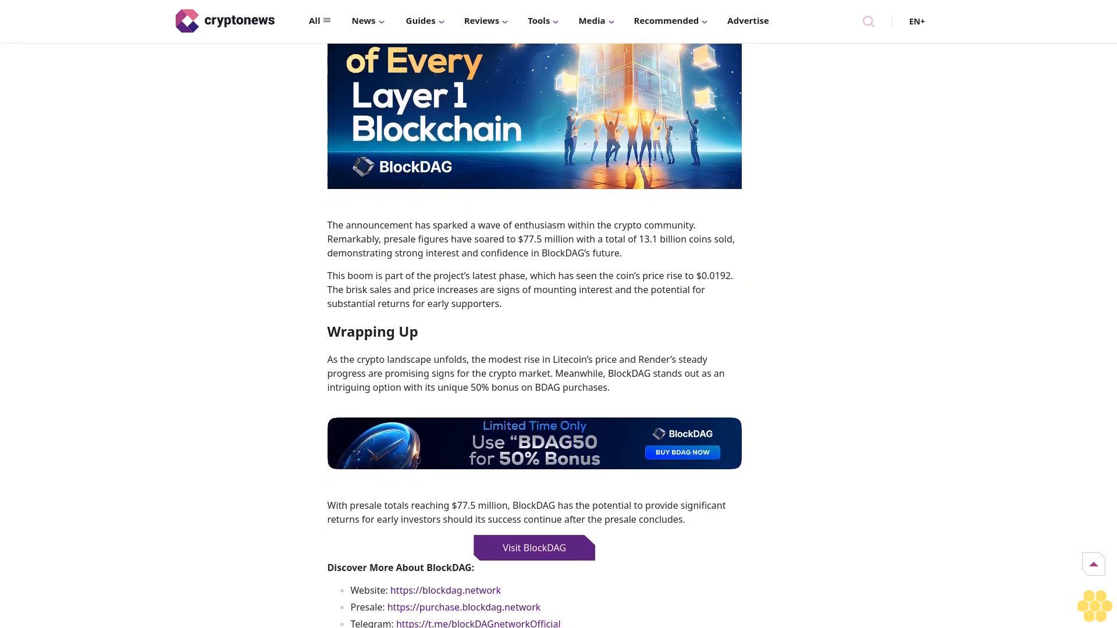
pyautogui.scroll(-3)
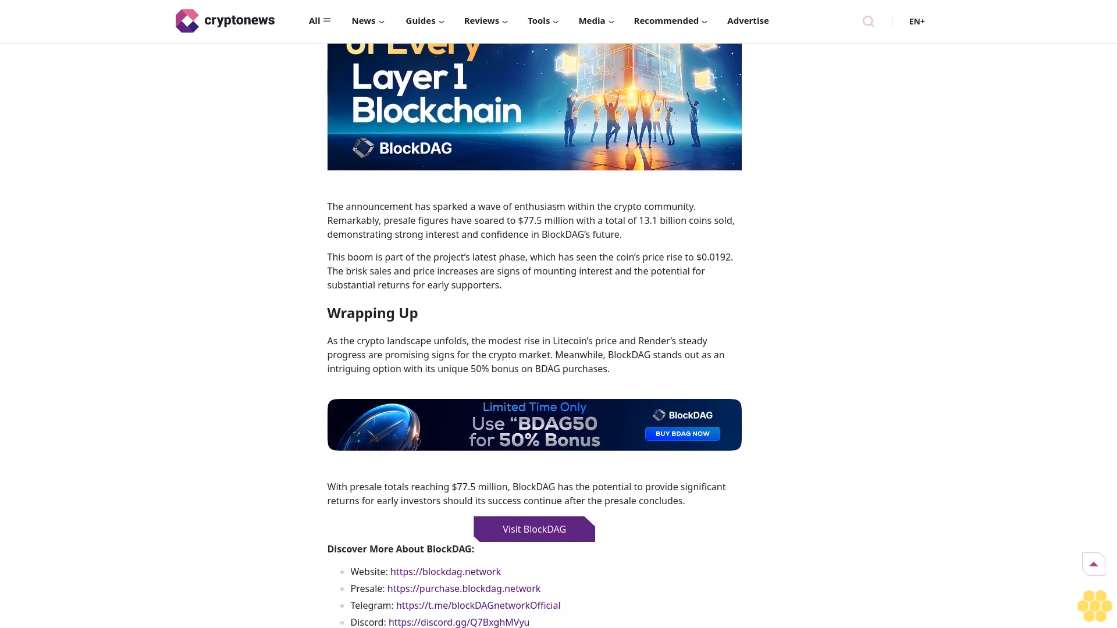
pyautogui.scroll(-3)
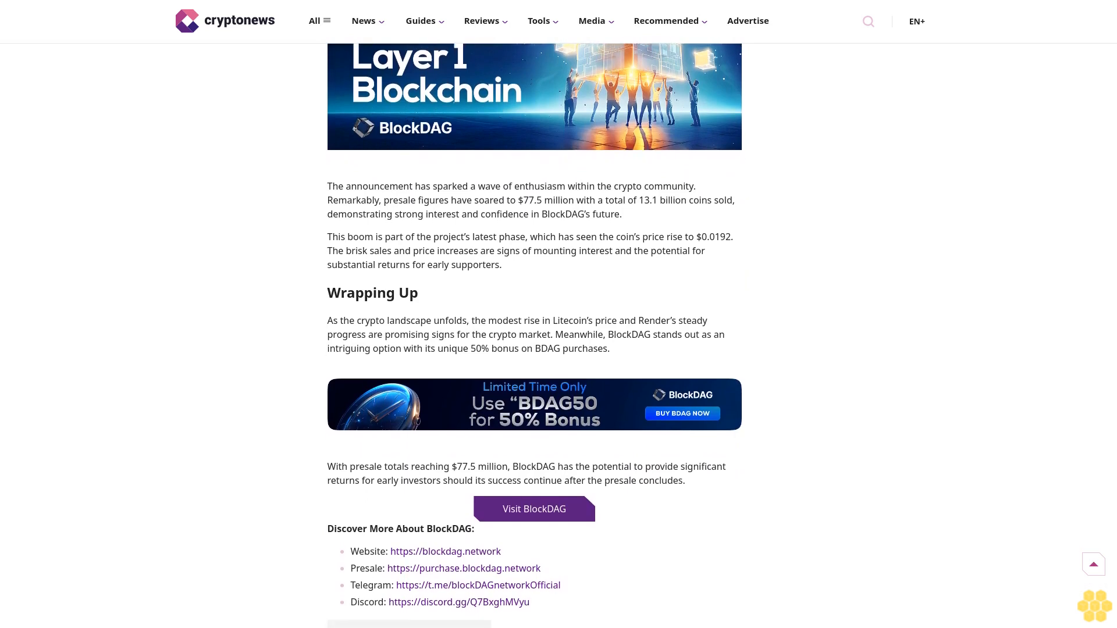
pyautogui.scroll(-3)
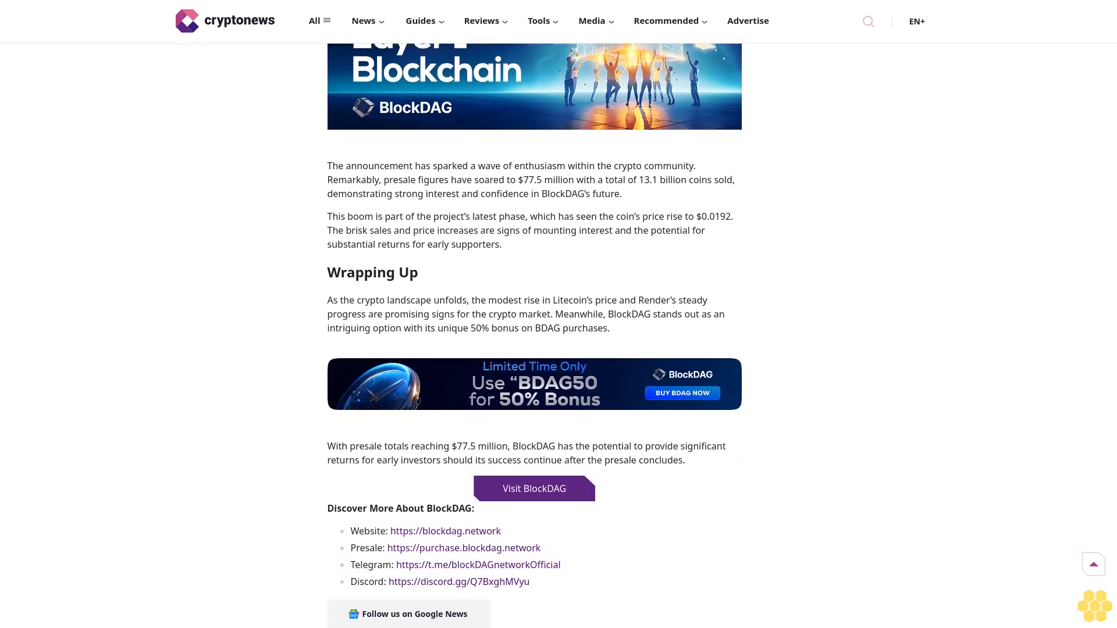
pyautogui.scroll(-3)
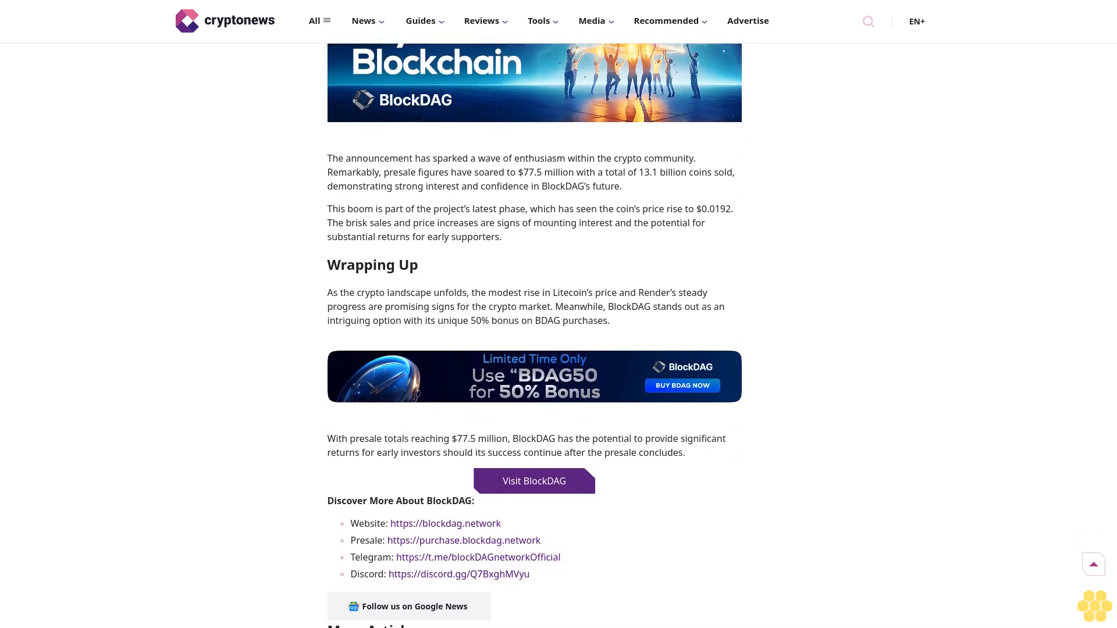